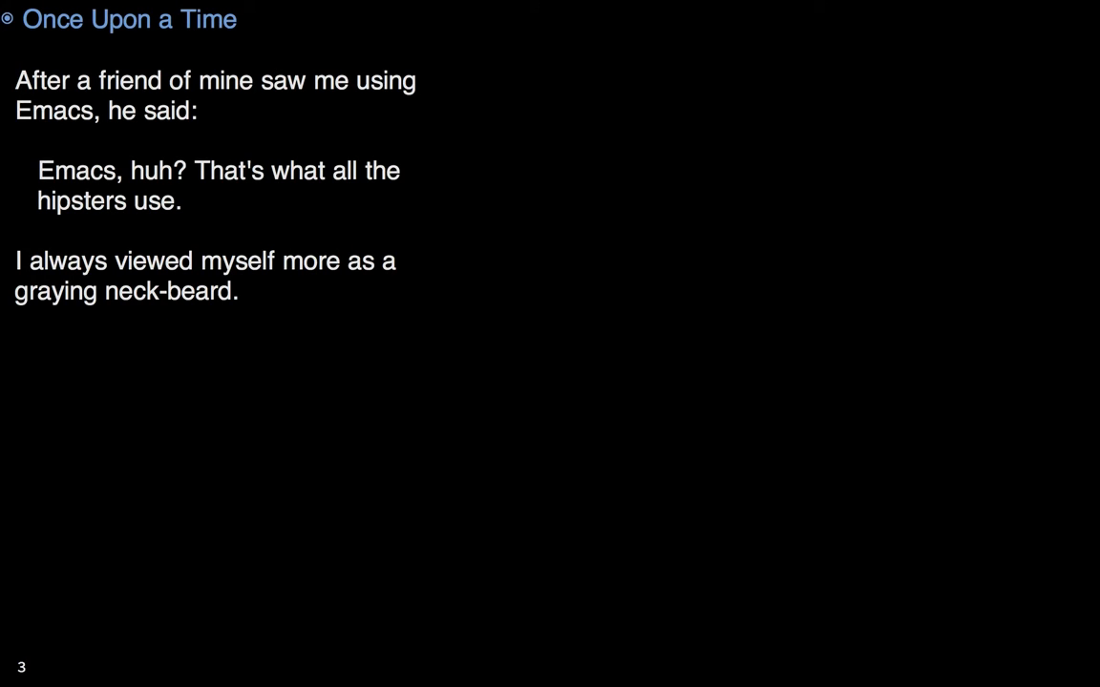
Advance from slide 3 to slide 4, showing the hipster programmers tweet.
key("right")
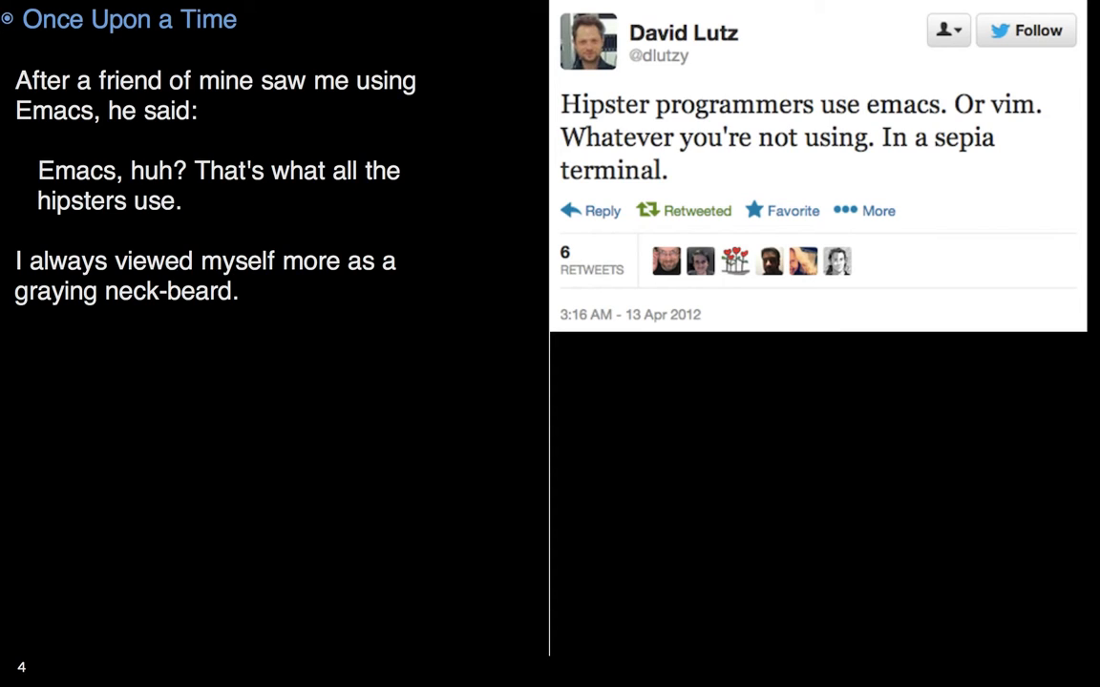
key("right")
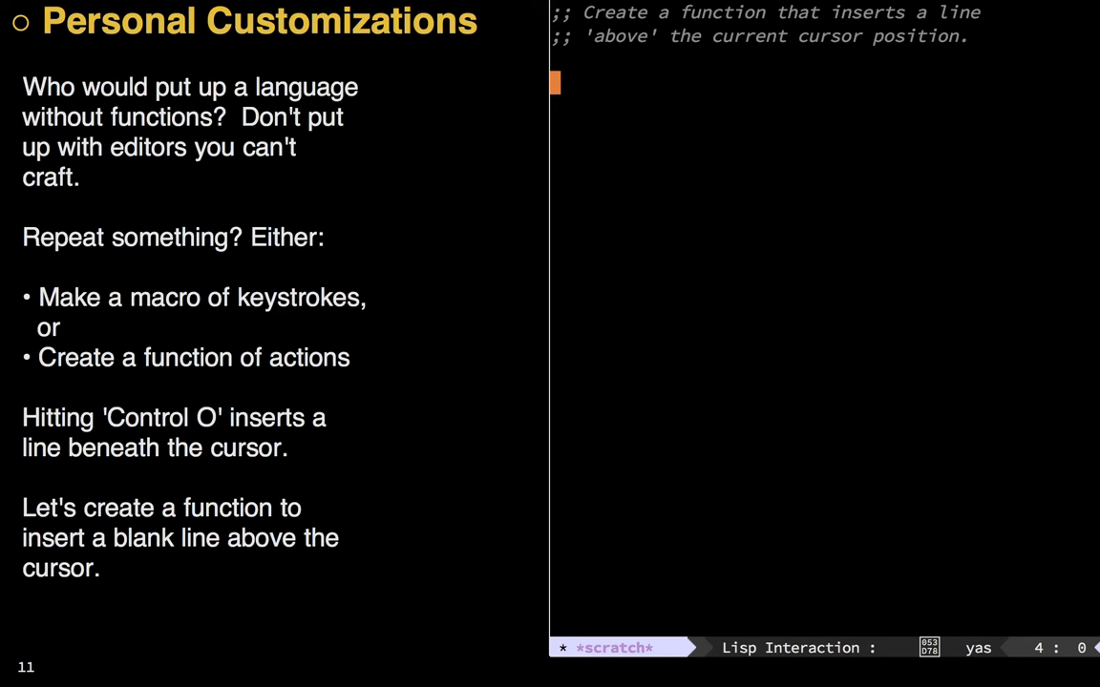
Expand the def snippet into a defun named my/insert-line-before.
type("defun fun (args")
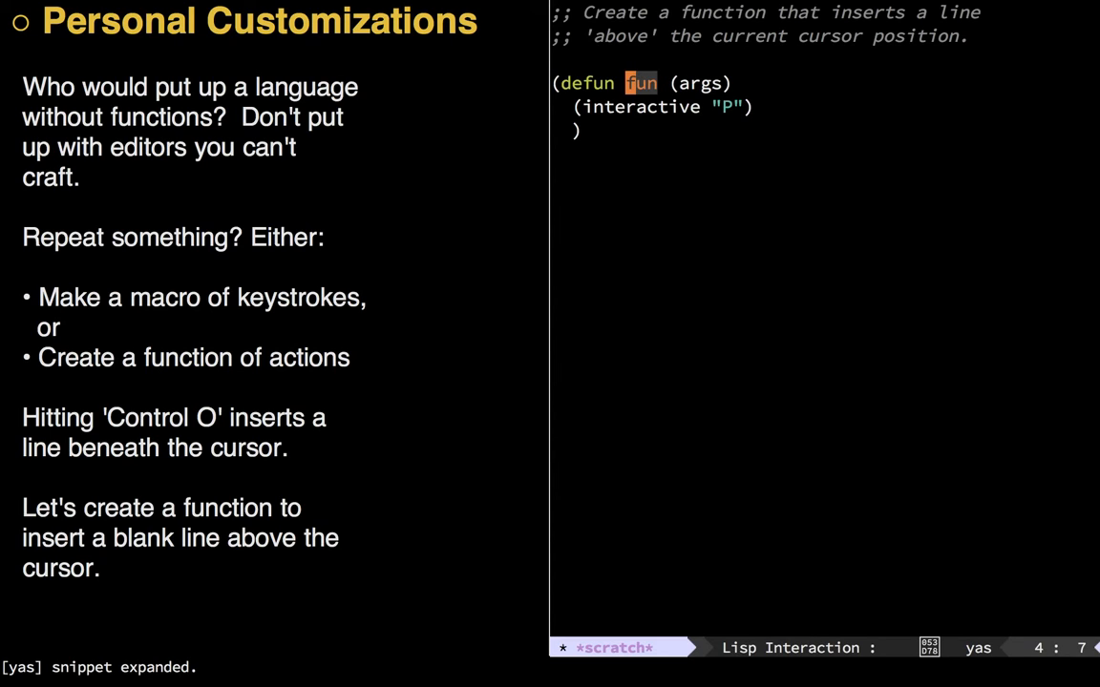
type("my/insert-line-before")
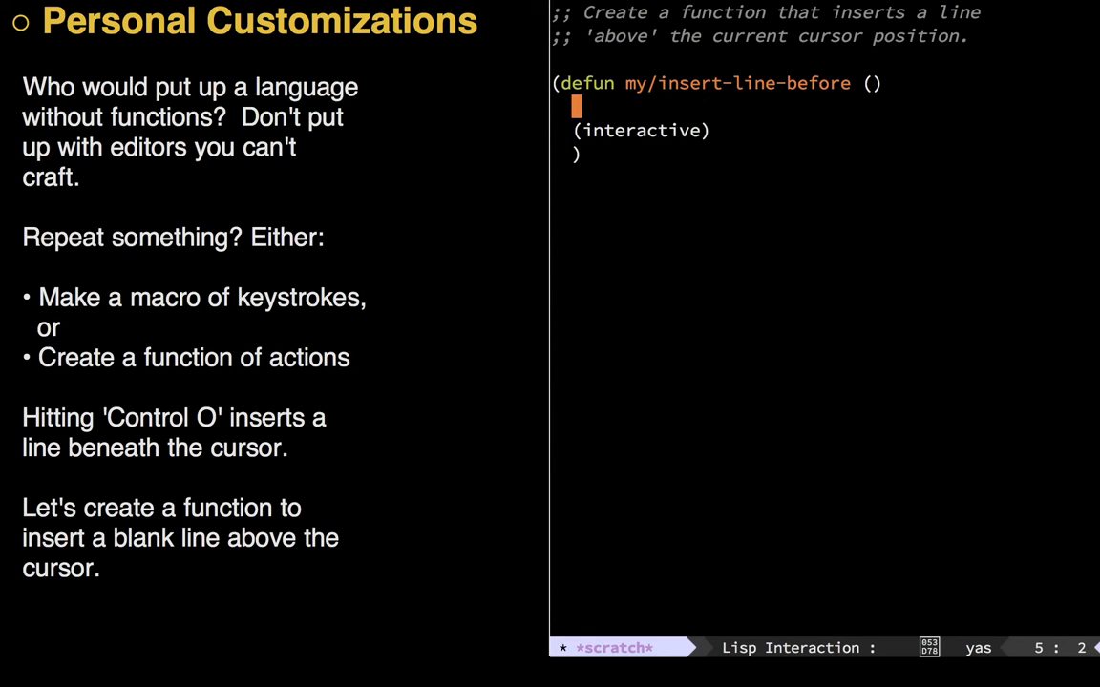
Start the my/insert-line-before docstring with empty quotes and move inside them.
type("\"\"")
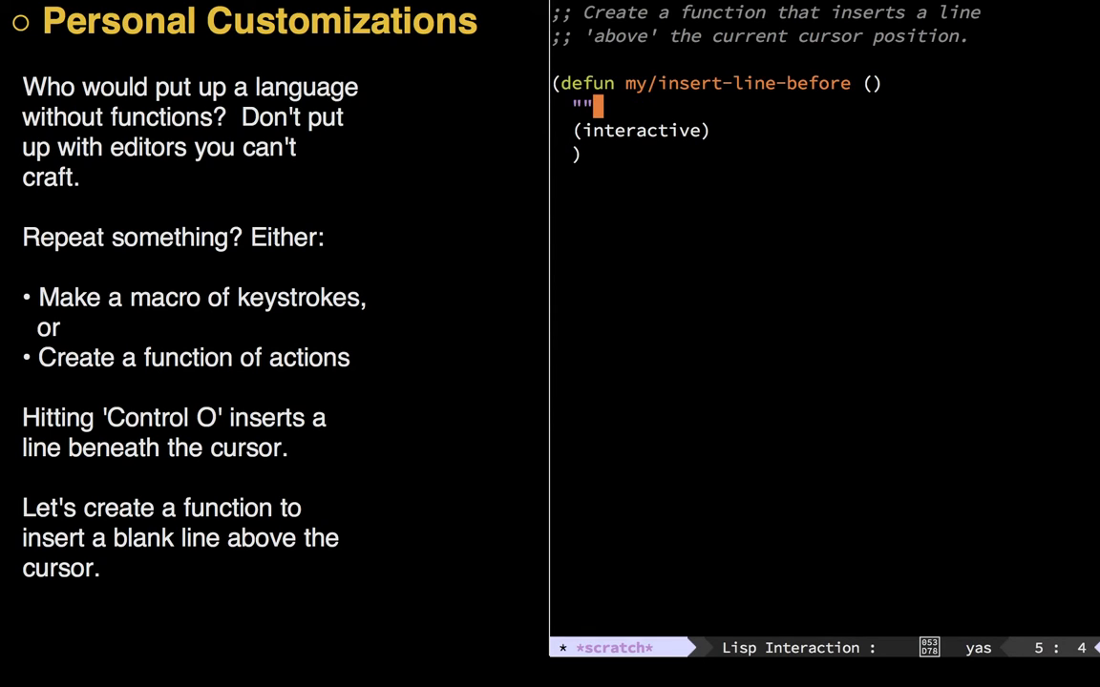
key("Left")
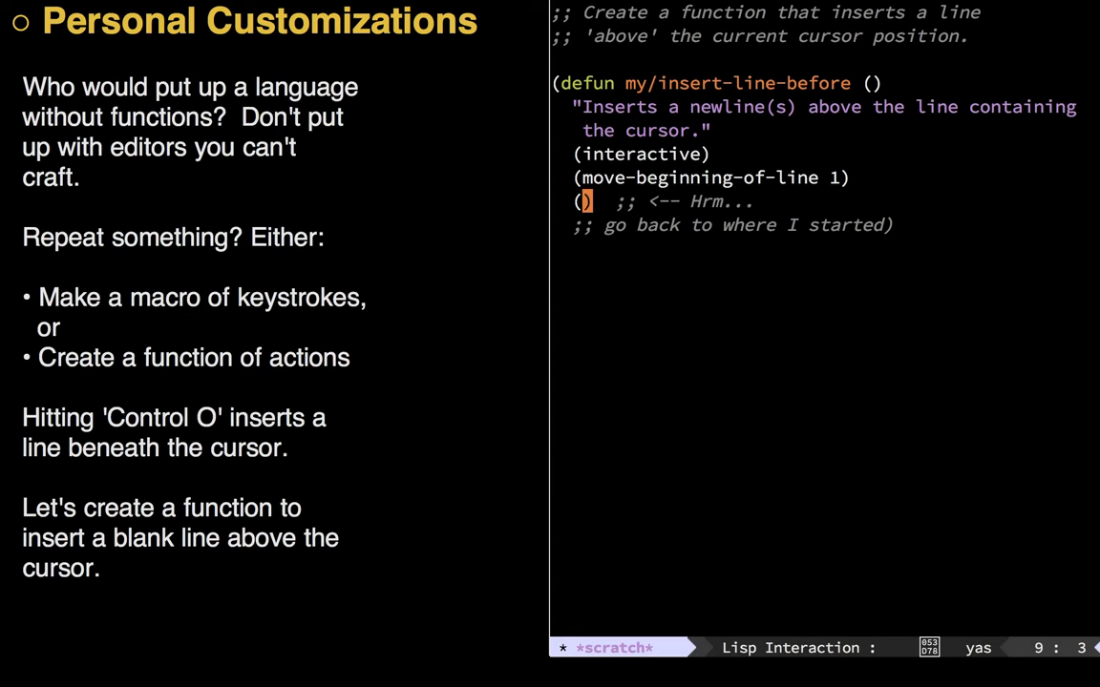
Add a (newline) call to the my/insert-line-before body.
type("newline)")
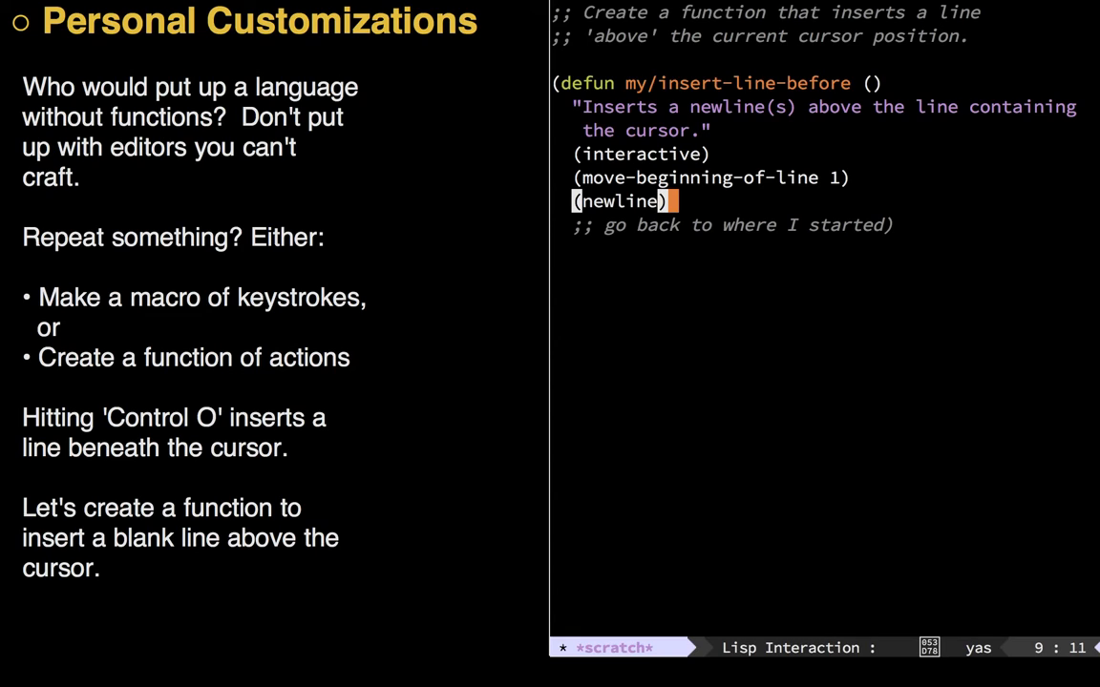
key("Return")
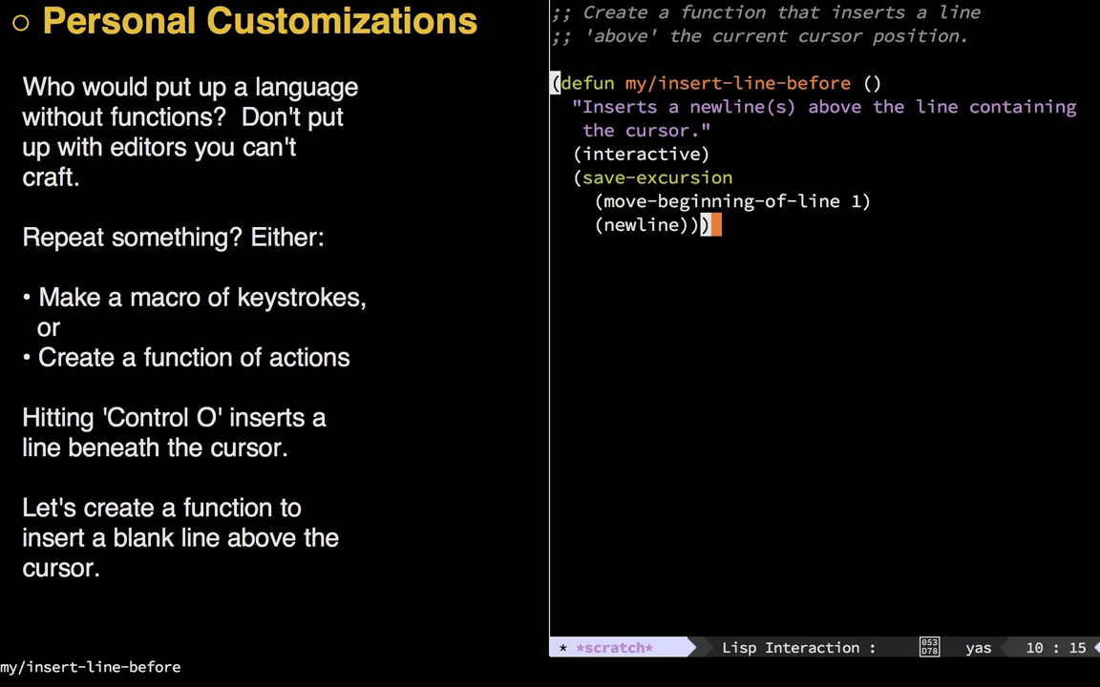
Open new lines below the defun for the ;; Line 1 and ;; Line 2 tests.
key("Return")
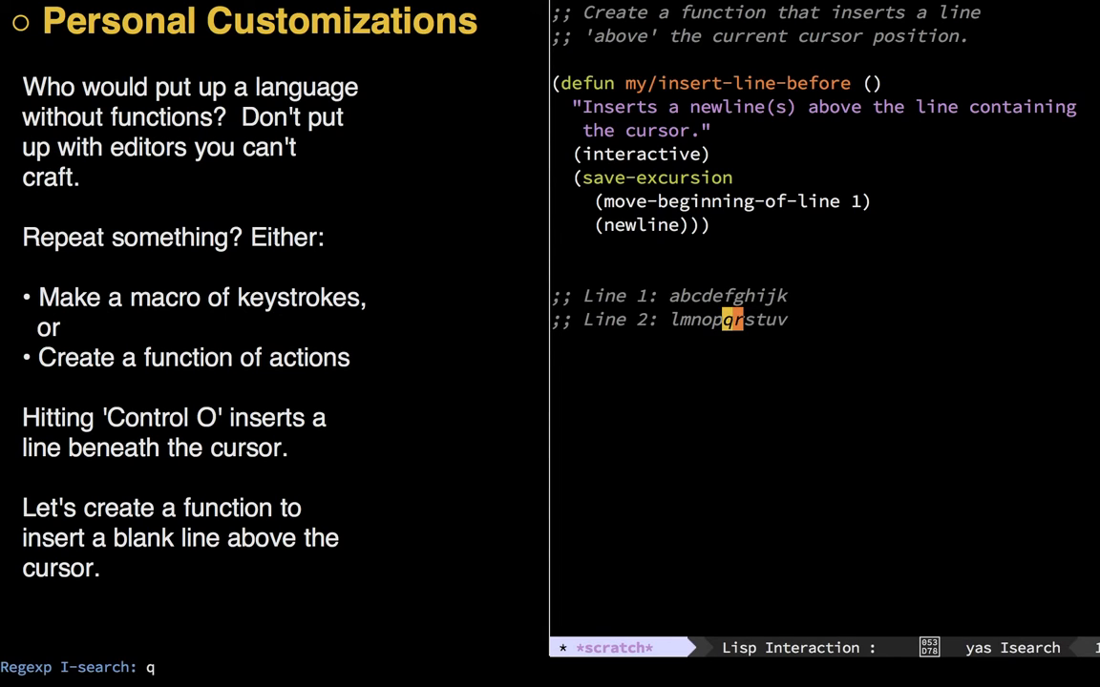
key("Return")
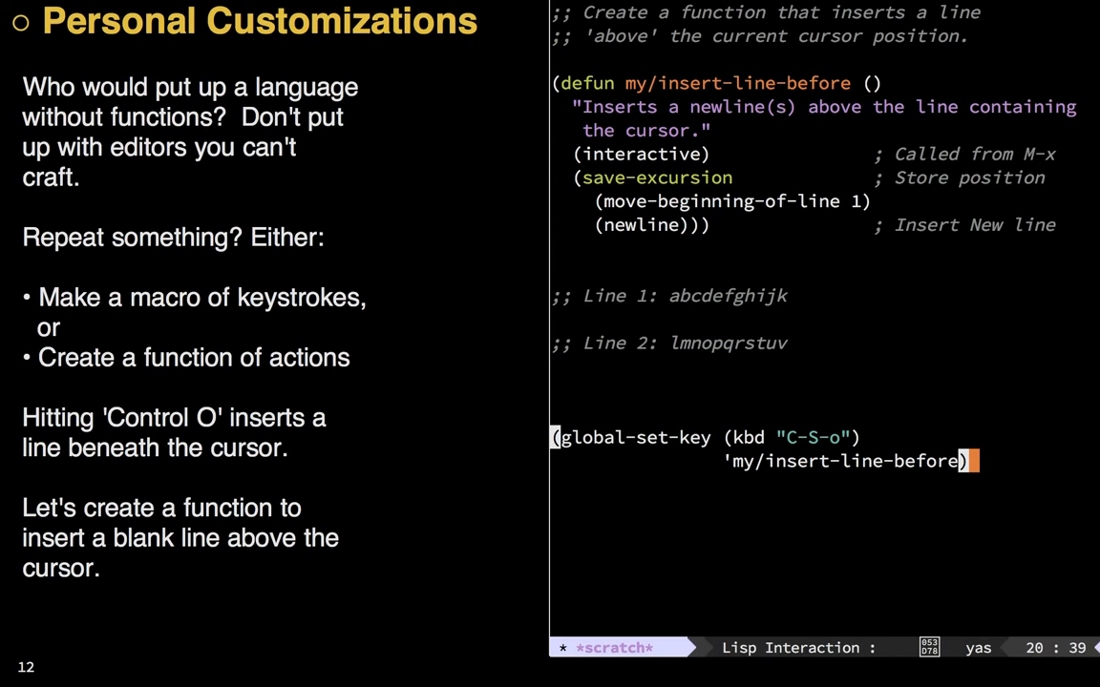
mouse_move(745, 437)
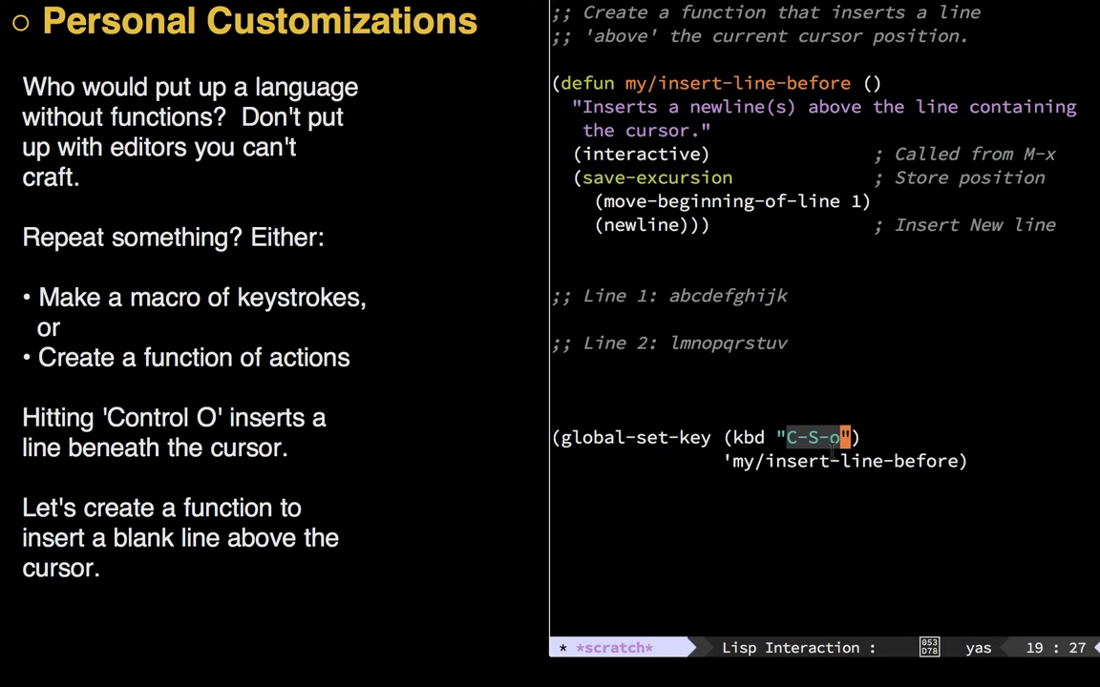
mouse_move(950, 449)
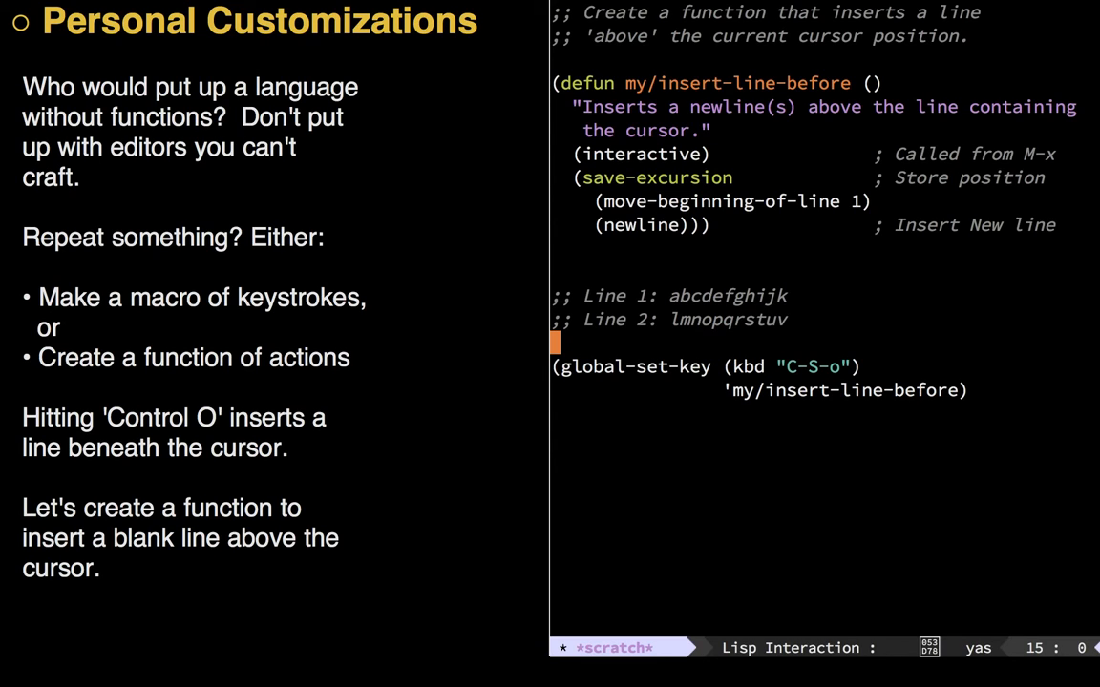
mouse_move(924, 96)
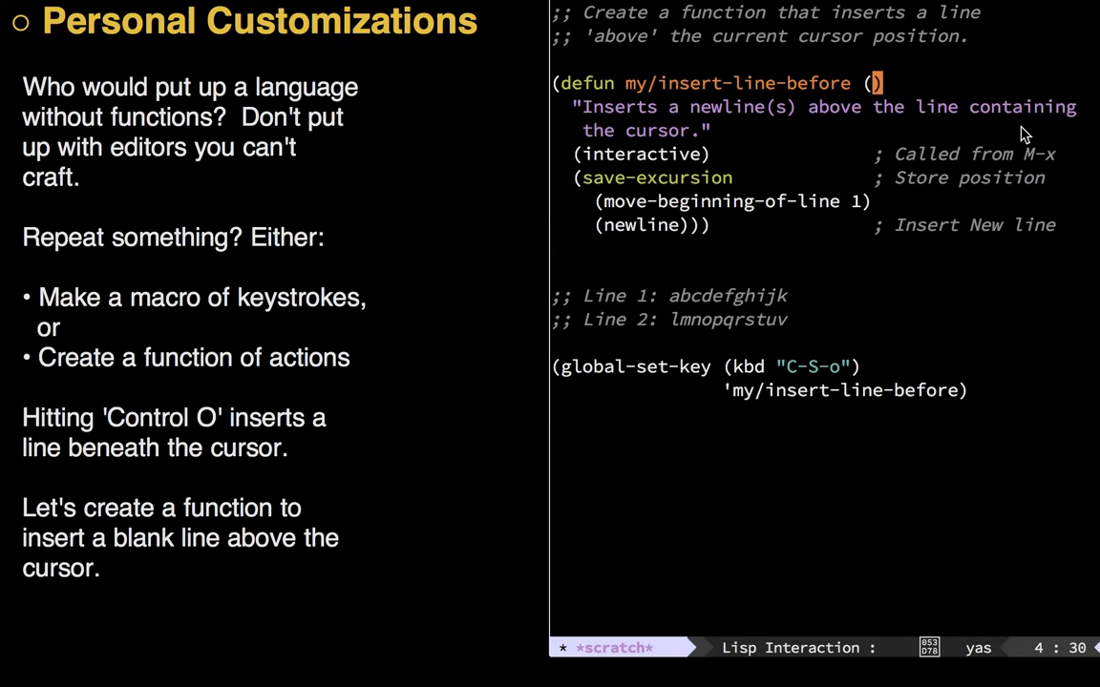
Add a 'times' parameter to the defun and pass times to (newline).
type("times")
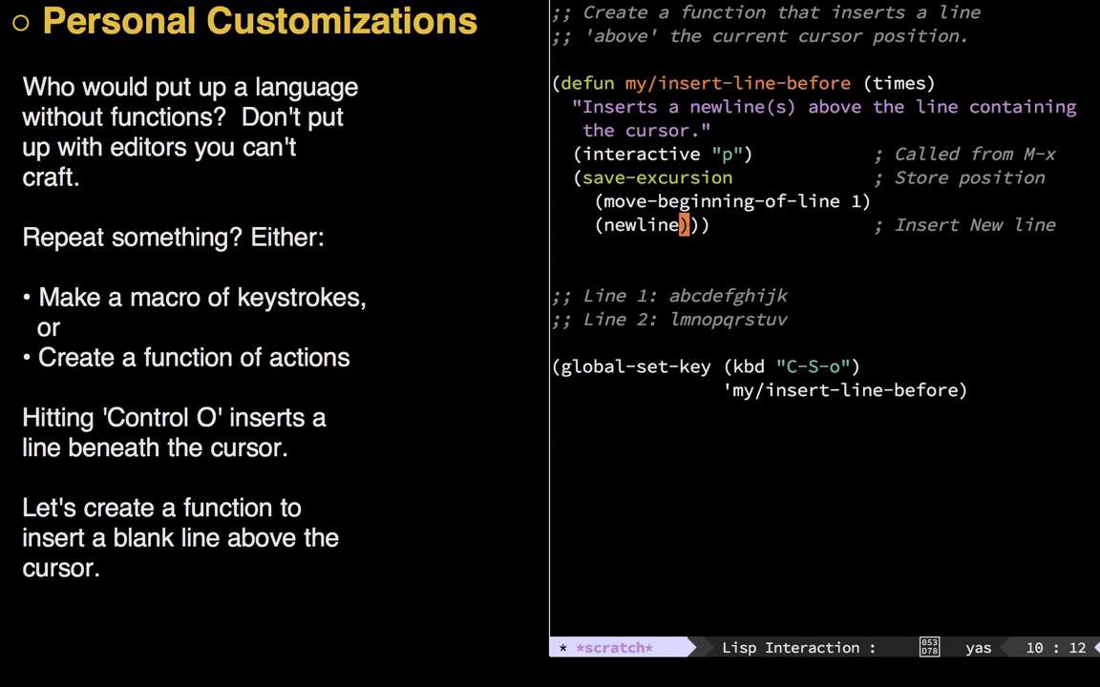
type("times")
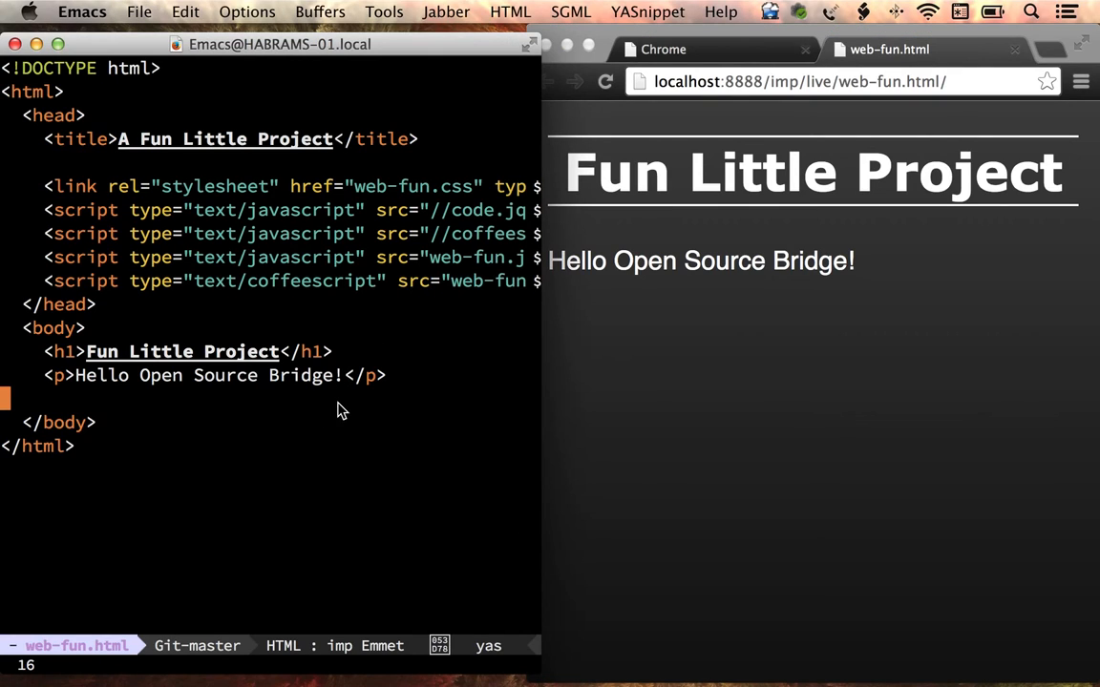
mouse_move(615, 429)
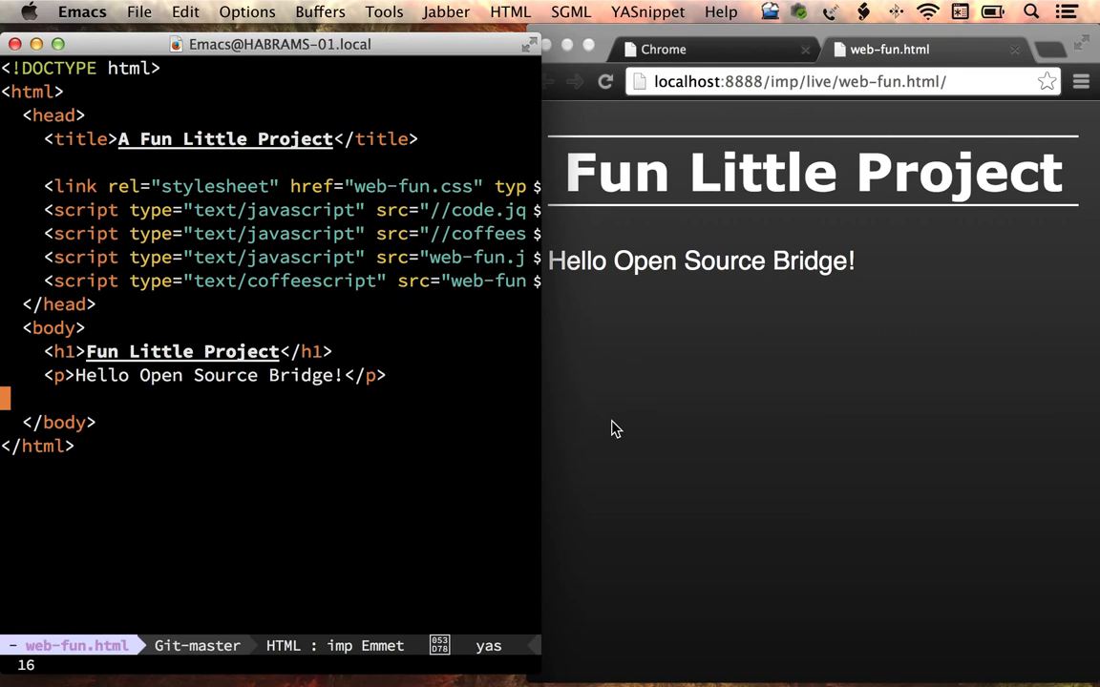
Enter 'Hi there!' on the empty body line of web-fun.html.
type("Hi")
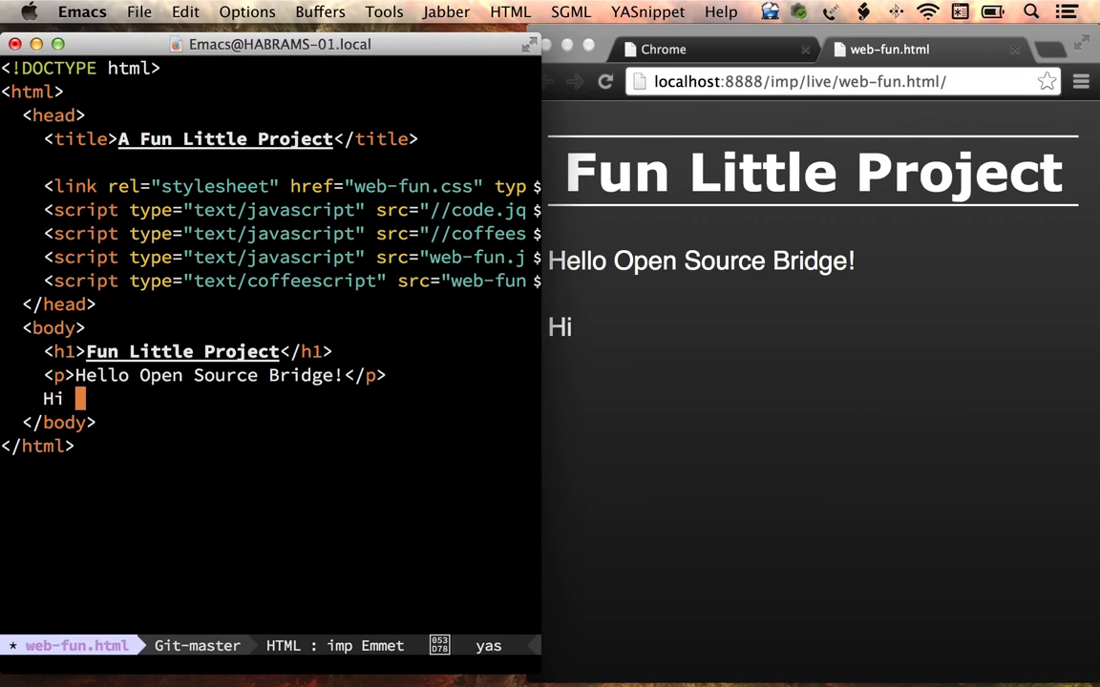
type("there!")
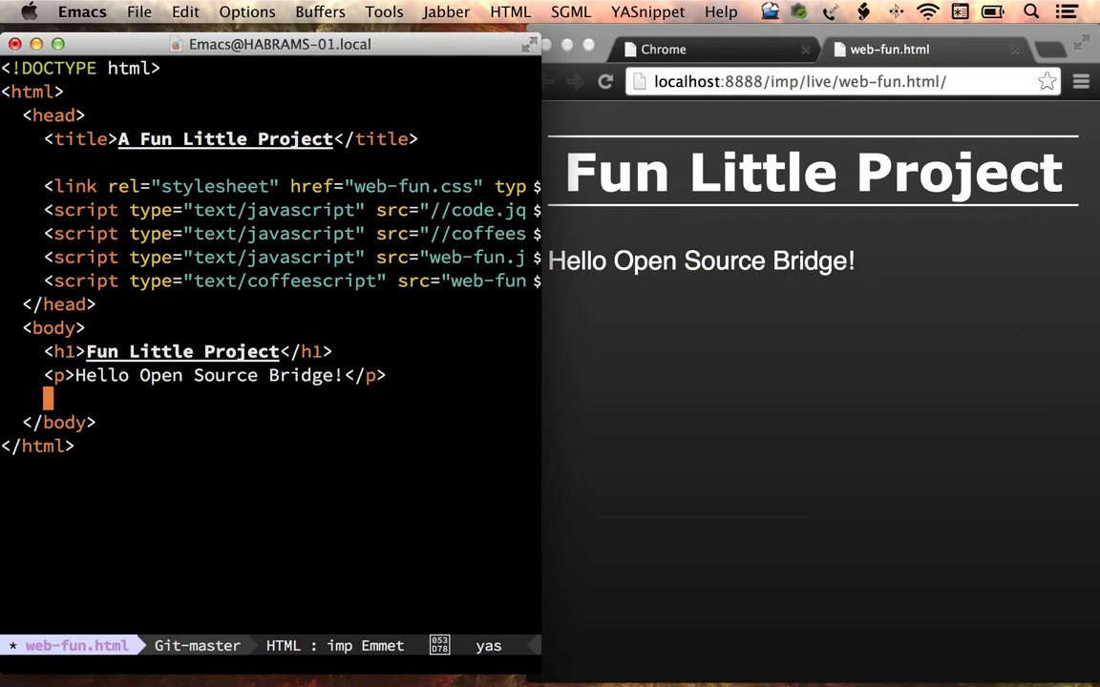
Write the Emmet abbreviation ul#fruits>li.fruit*5 below the <p> line.
type("ul")
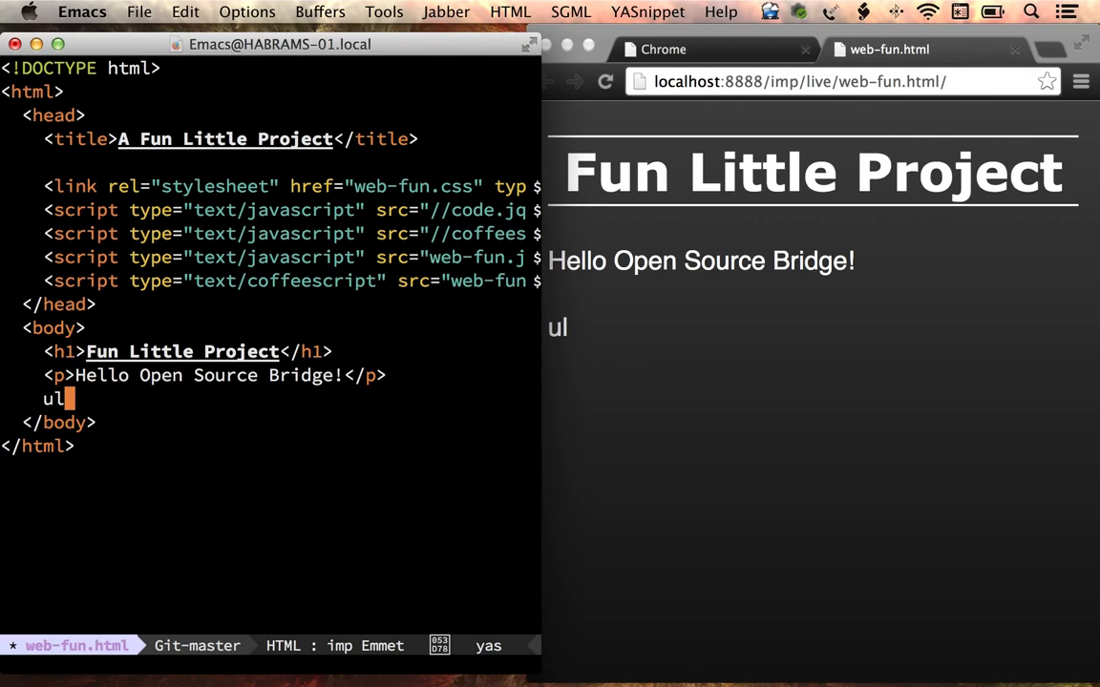
type("#")
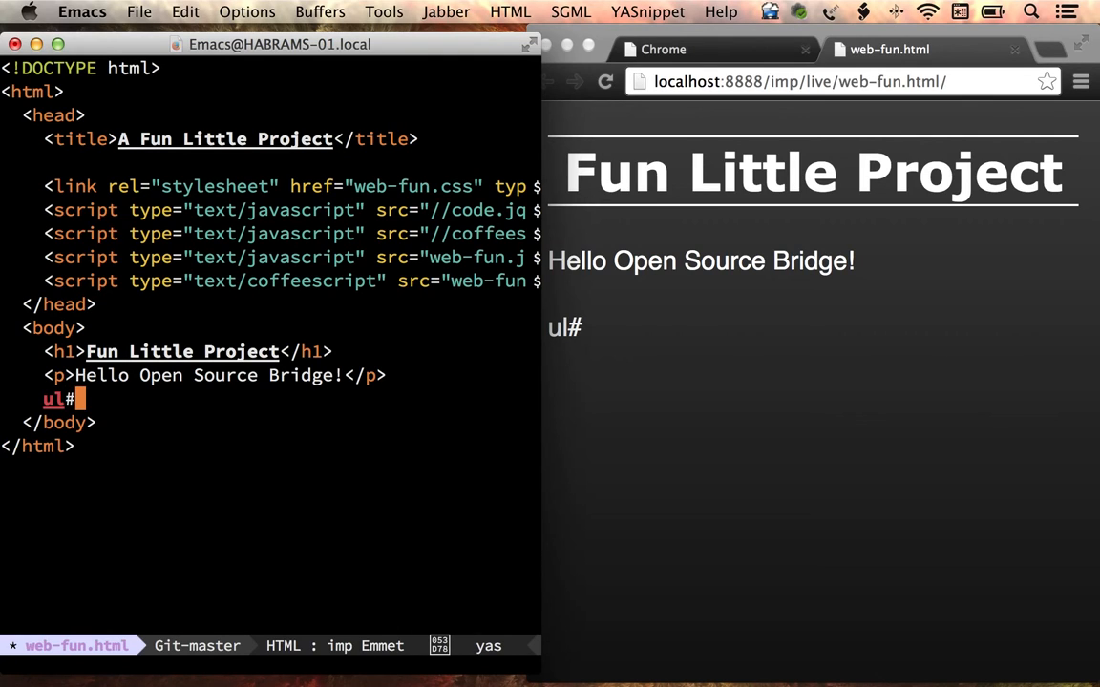
type("fruits")
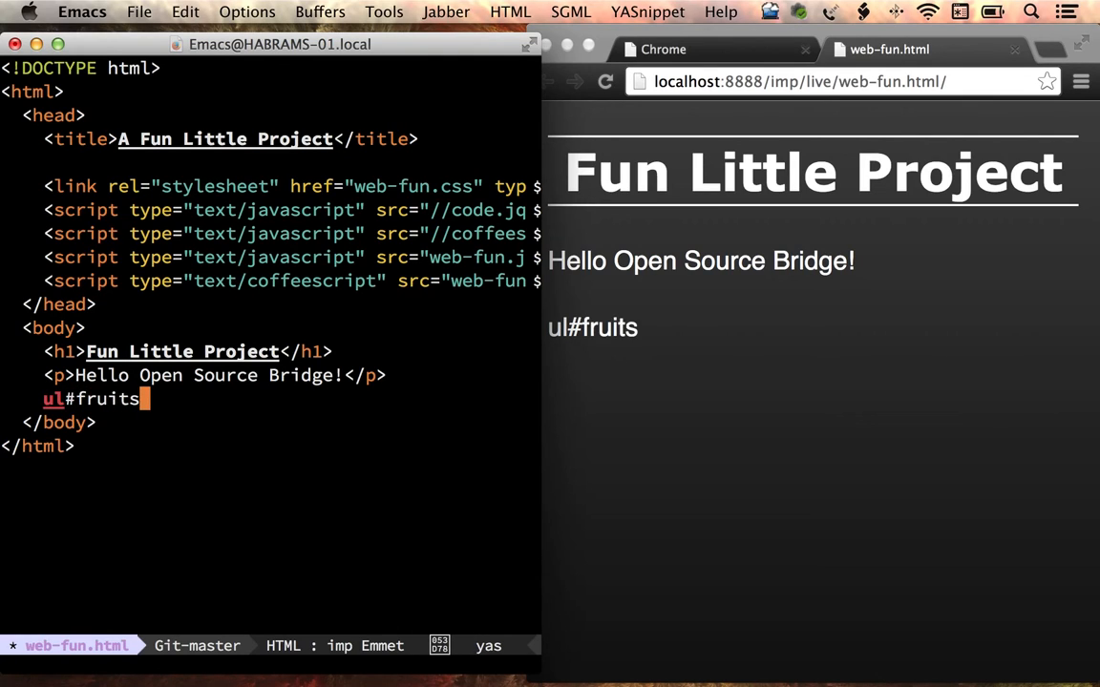
type(">li")
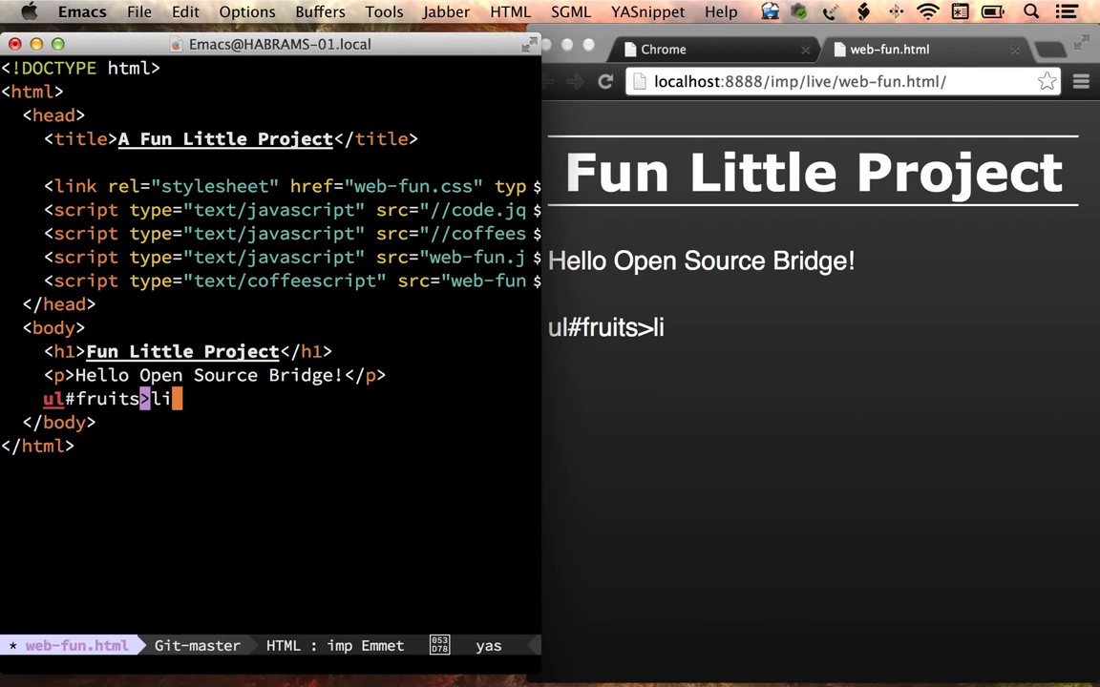
type(".")
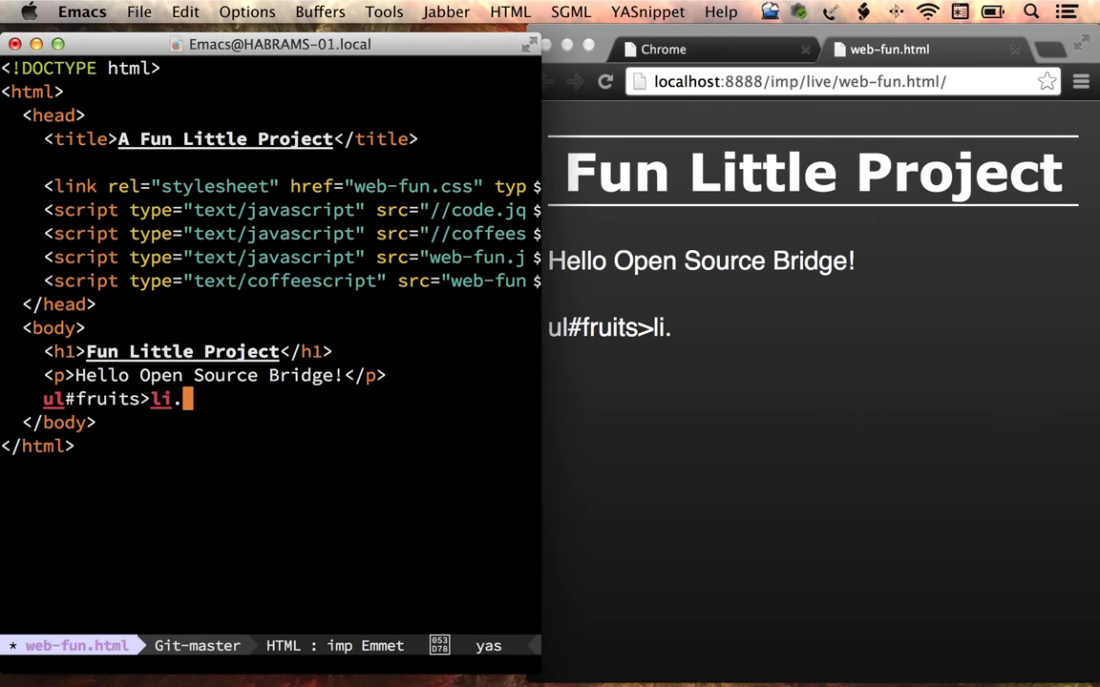
type(".fru")
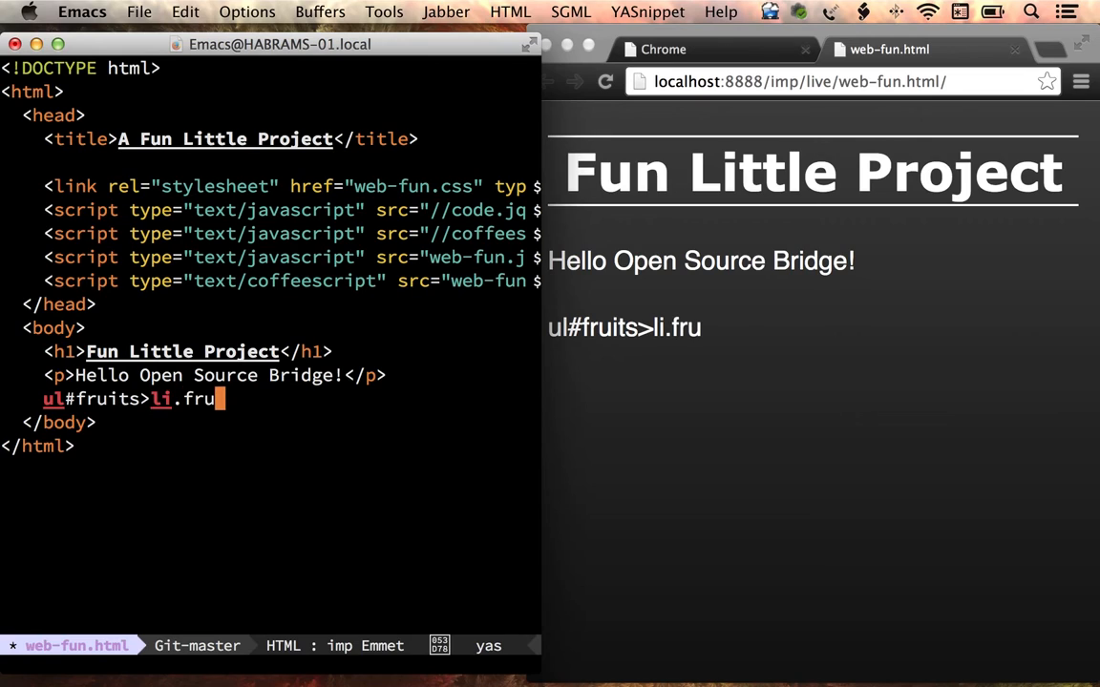
type("it")
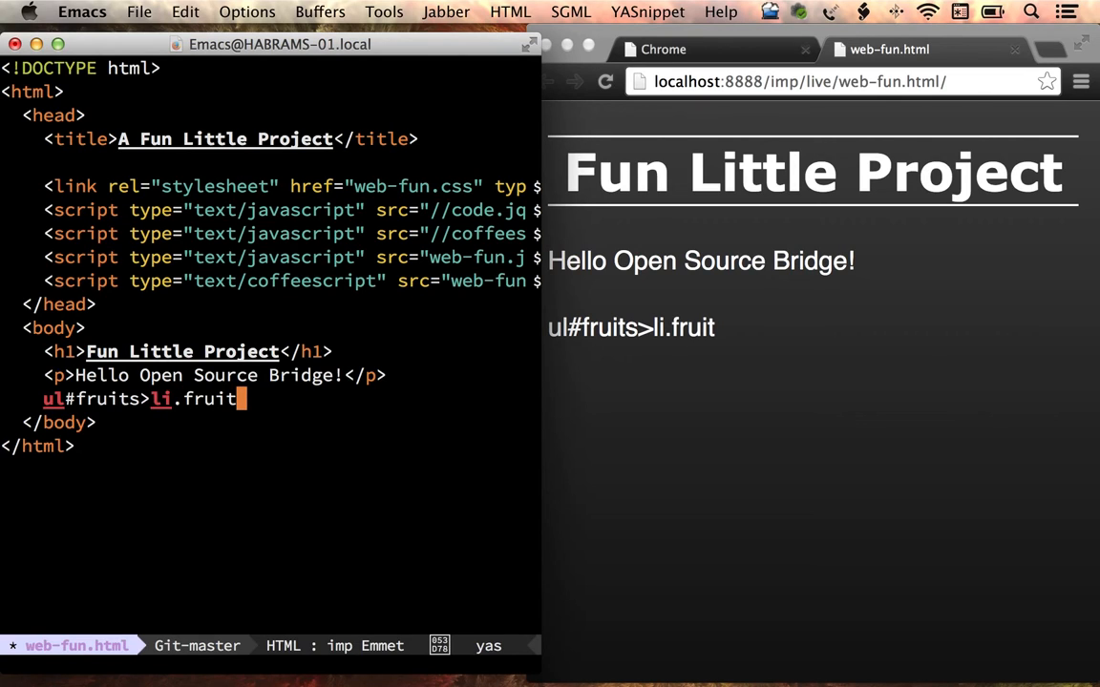
type("*5")
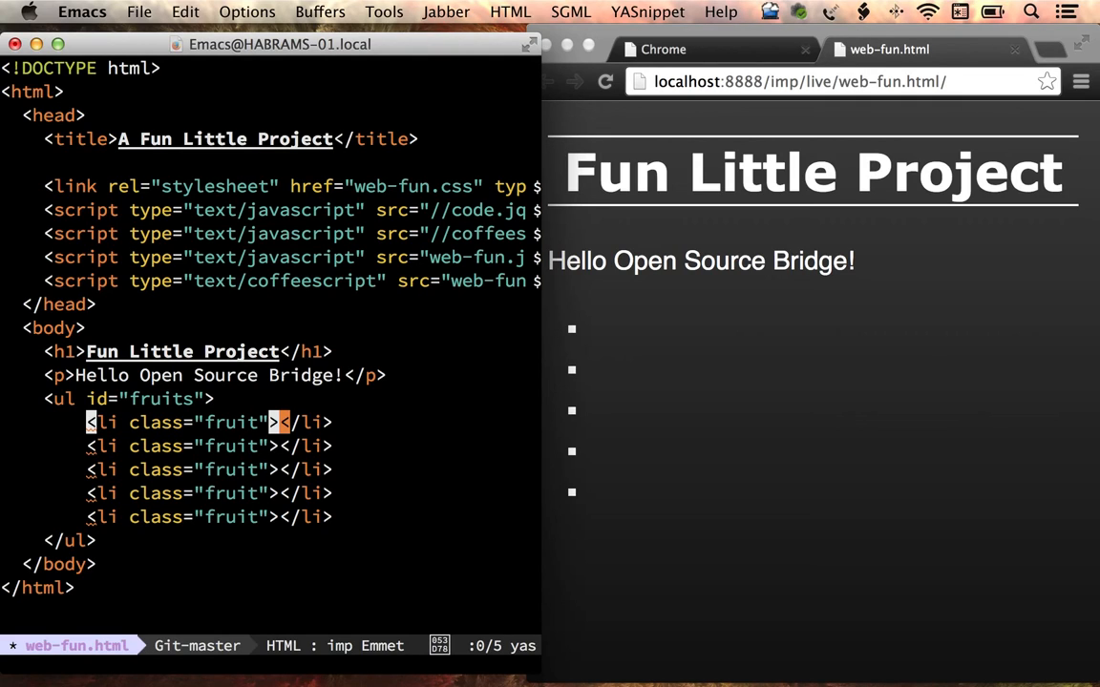
Start a keyboard macro to split each fruit li onto separate lines.
key("f3")
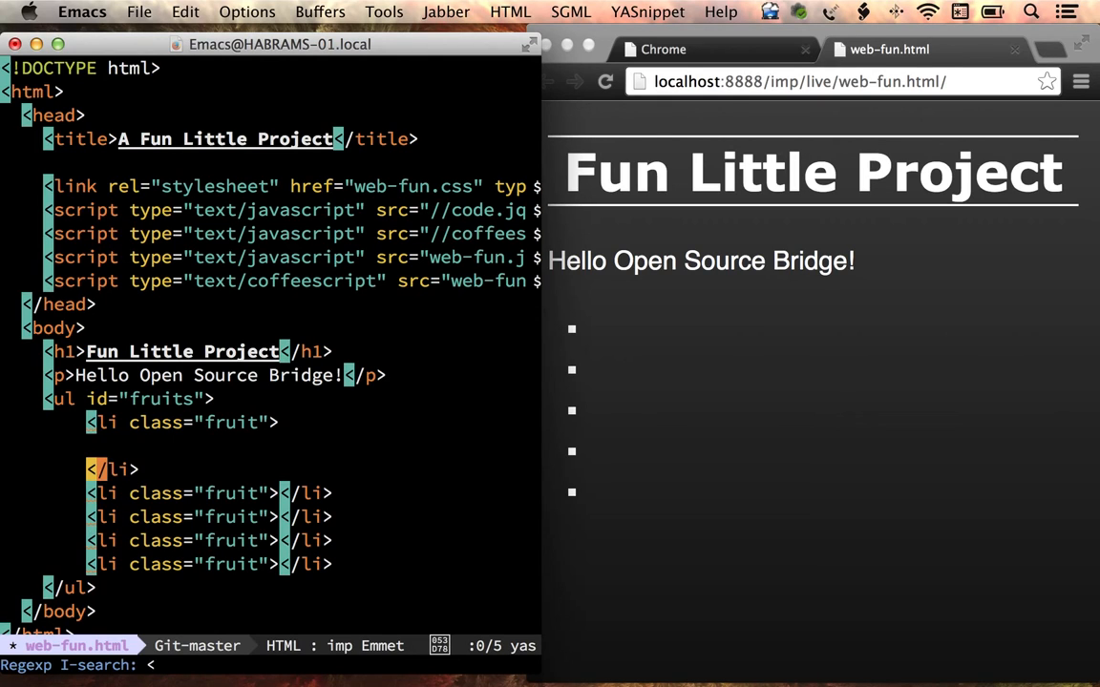
type("/")
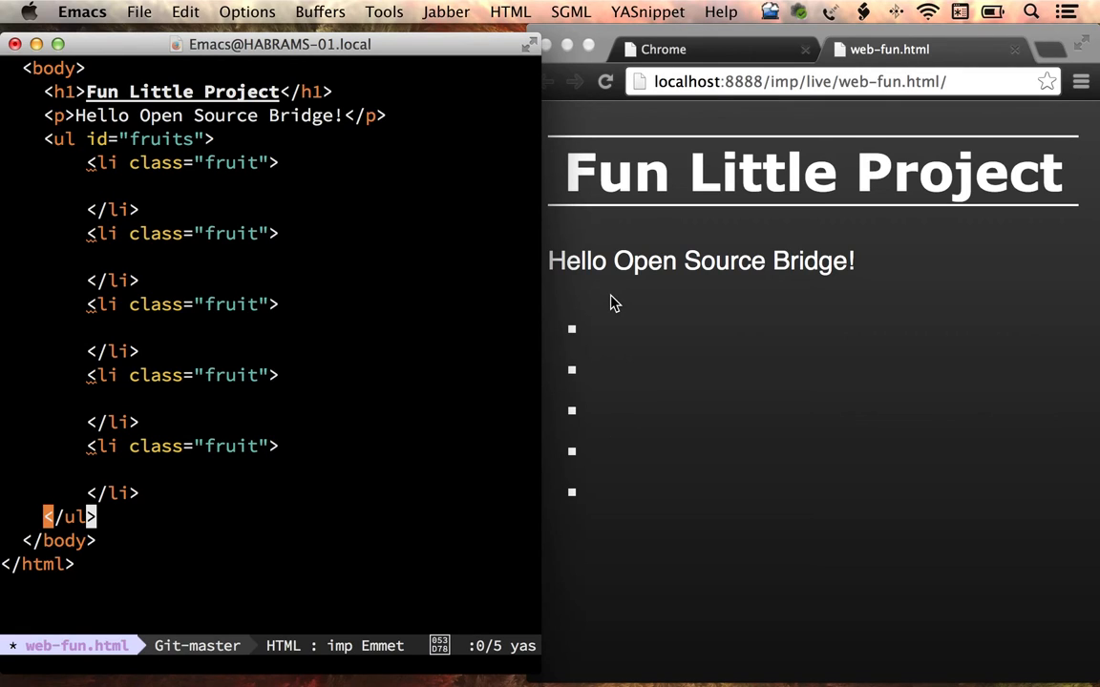
mouse_move(184, 190)
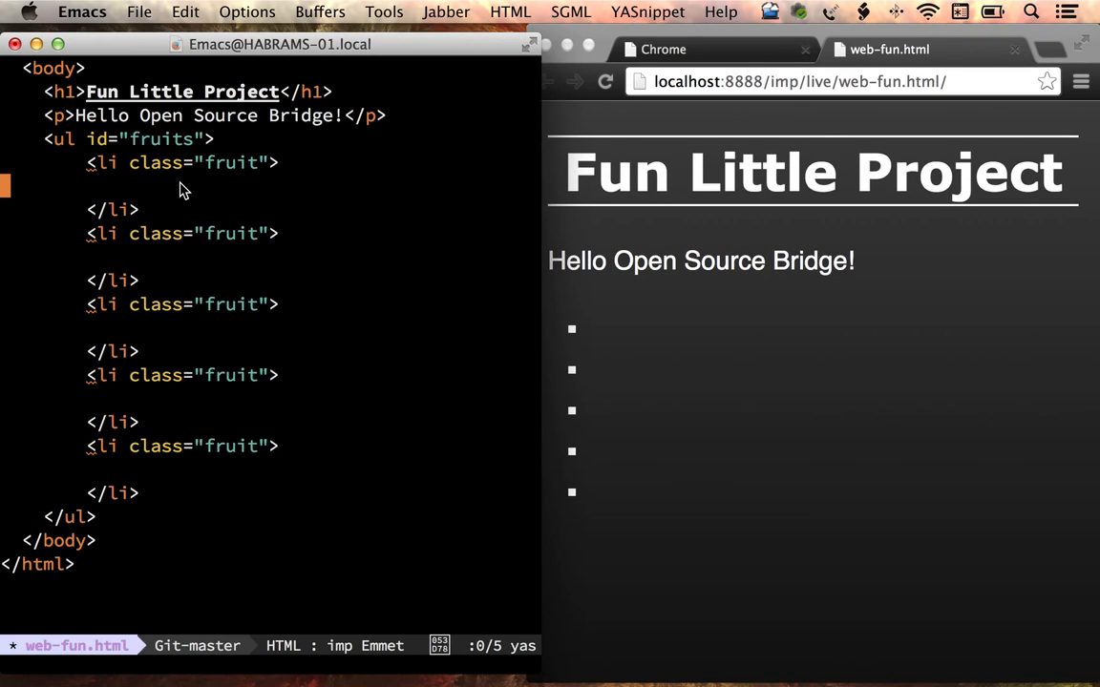
Fill the list items with Apples, Oranges, Bananas, Grapes and Kumquats.
type("App")
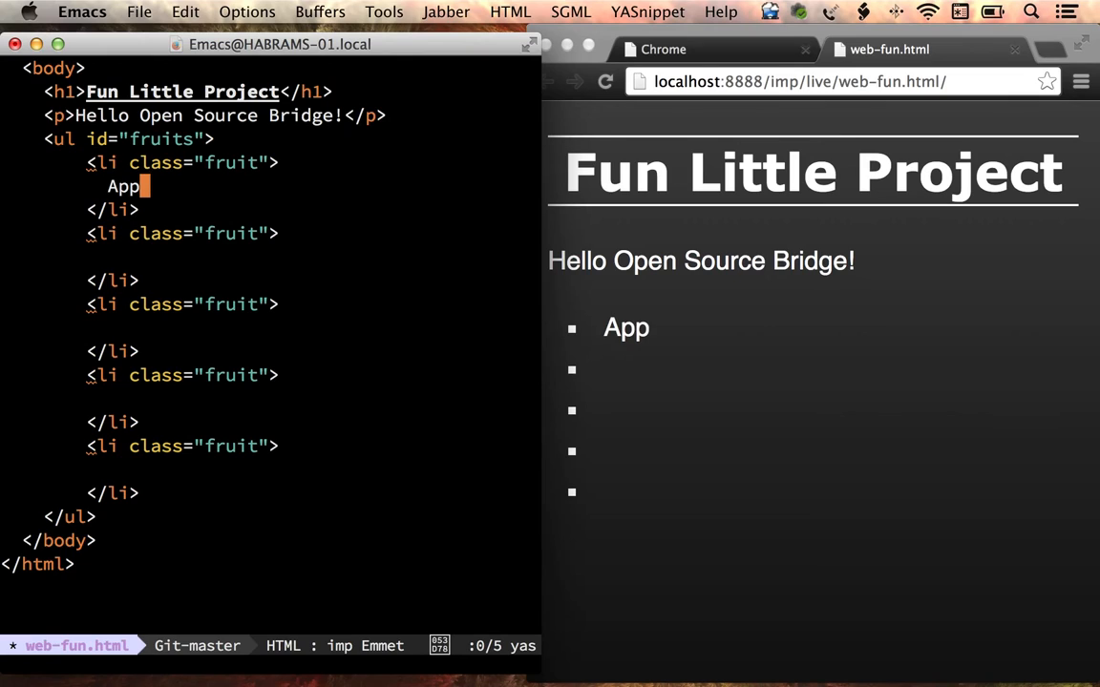
type("les")
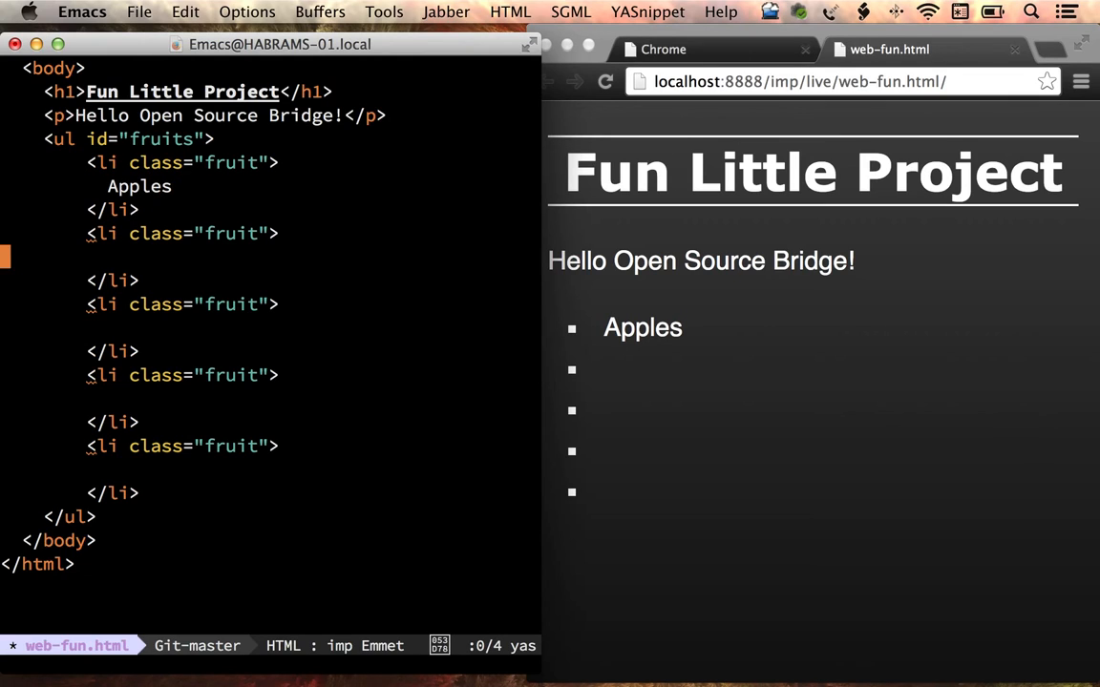
type("Oranges")
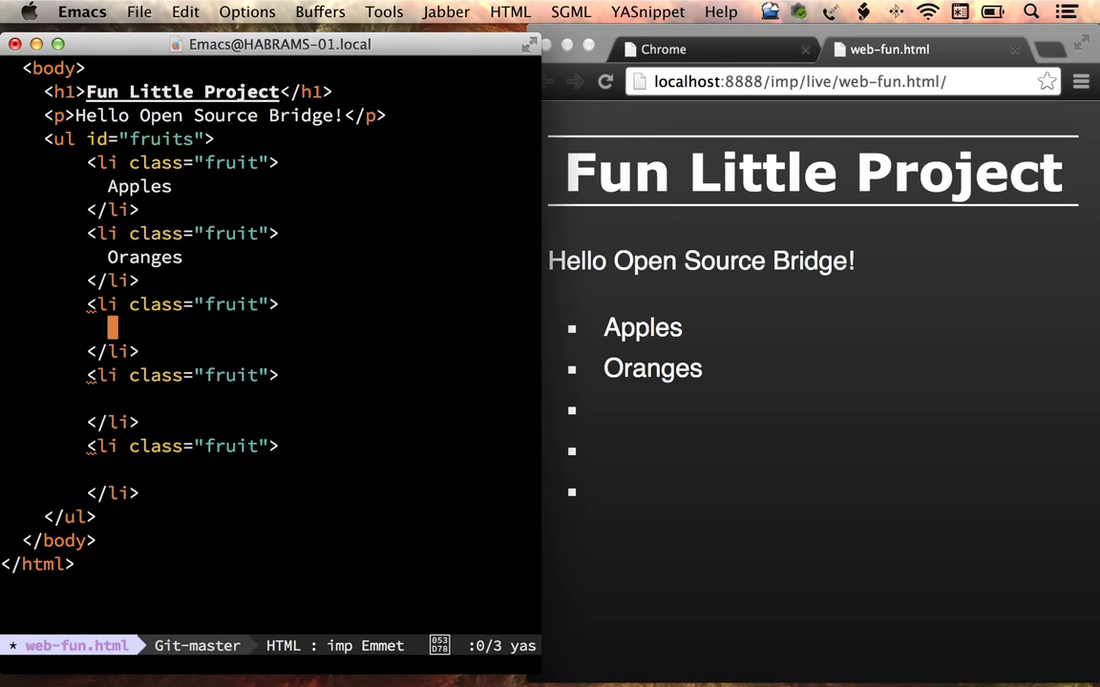
type("Bananas")
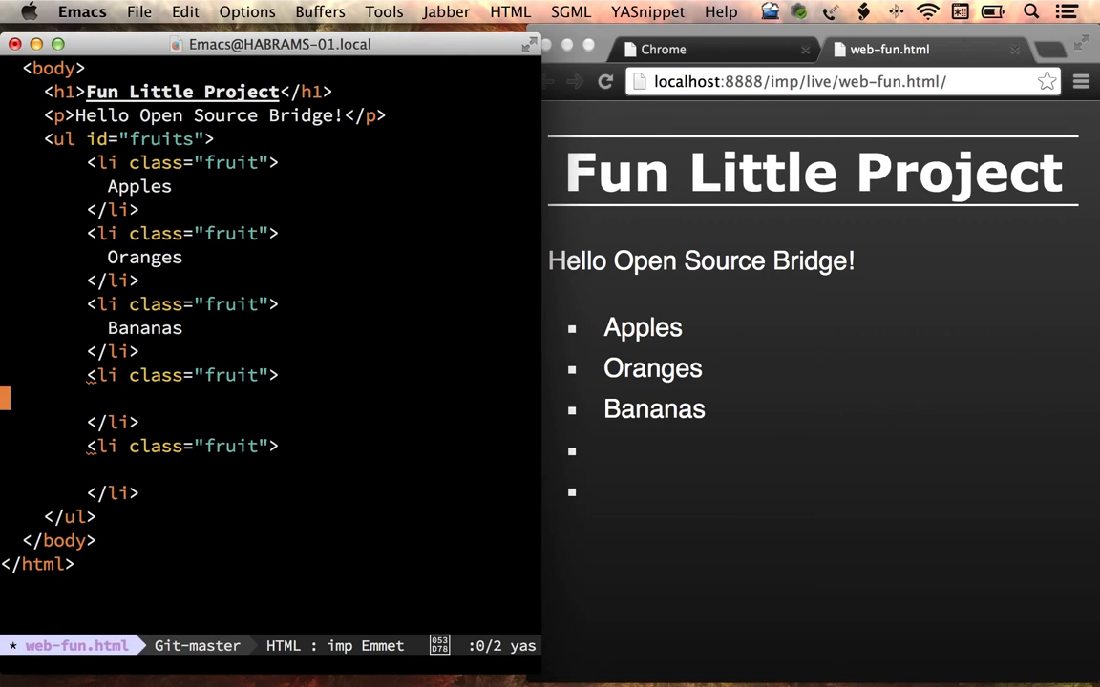
type("Grapes")
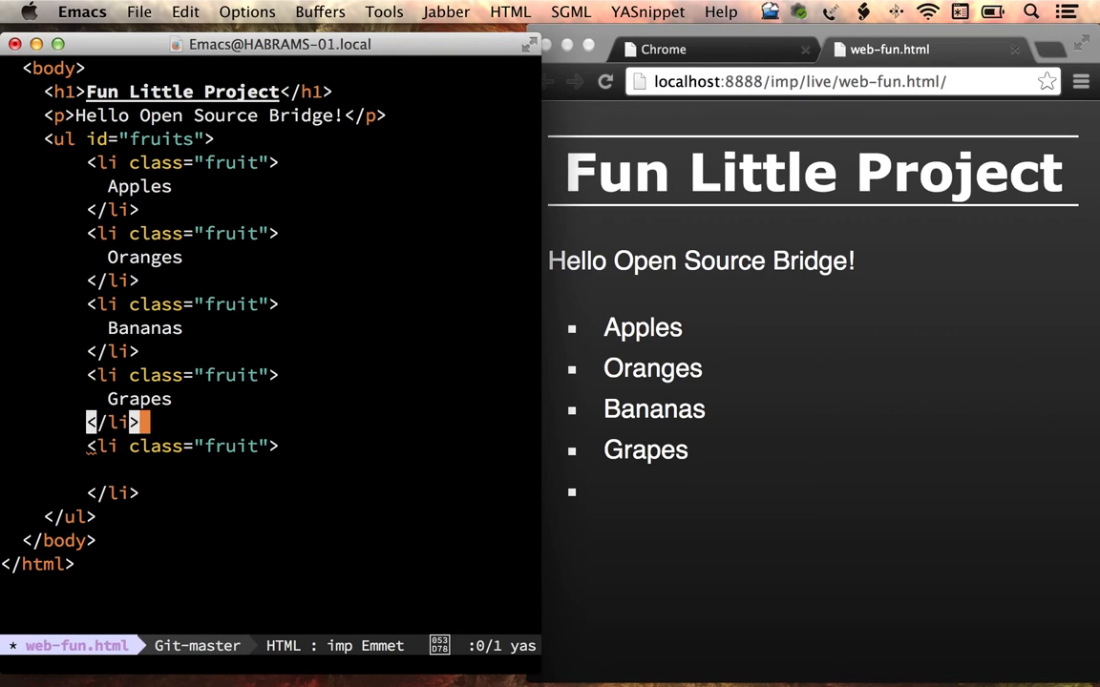
type("K")
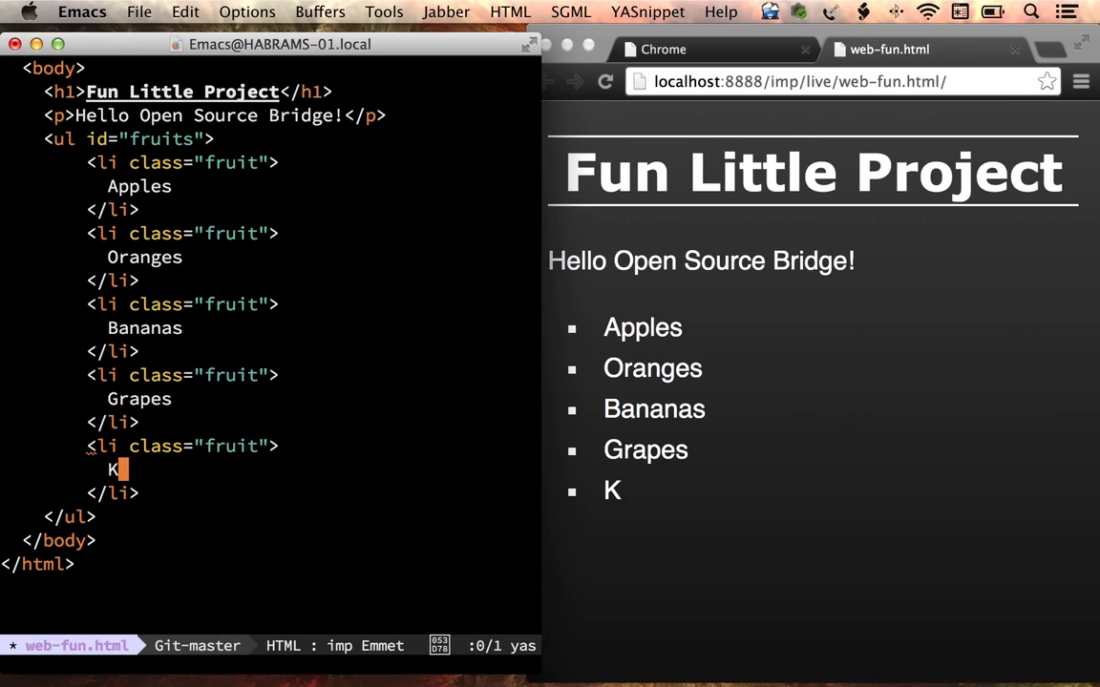
type("umquats")
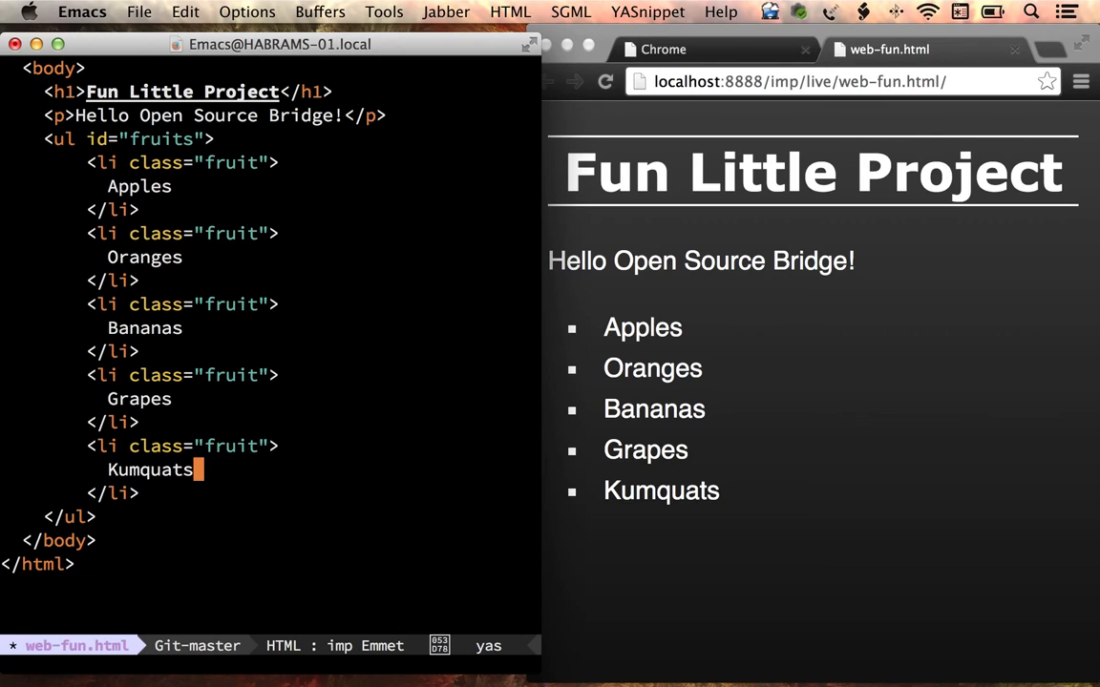
End Kumquats with '!' and insert id="" attributes with an item- prefix.
type("!@")
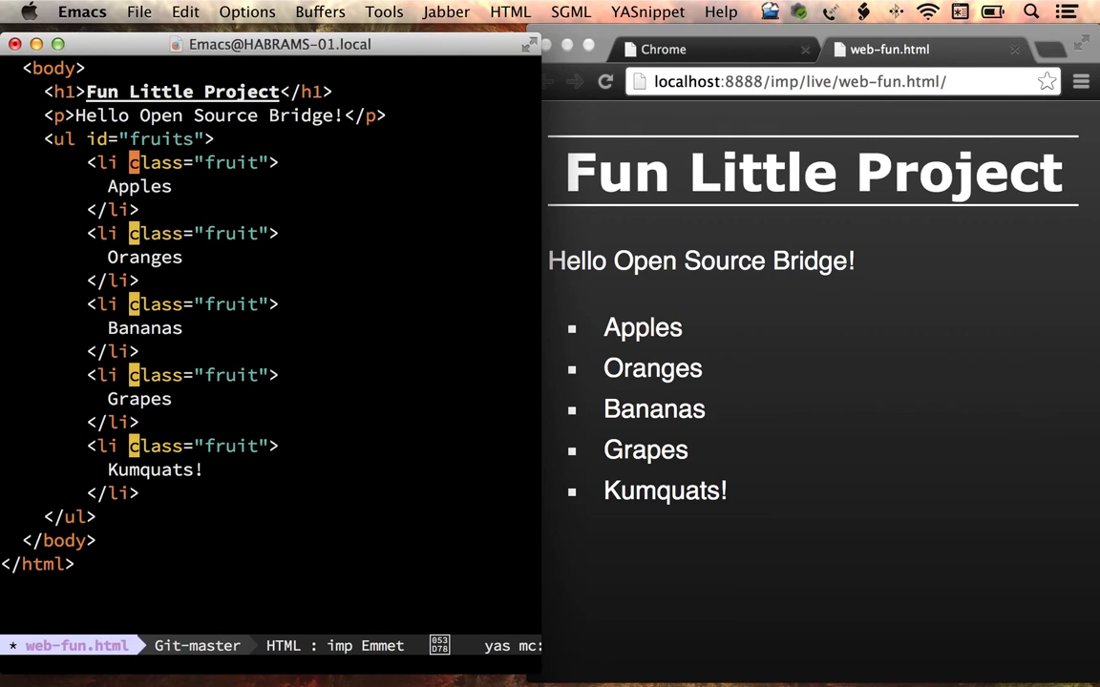
type("id=\"\"")
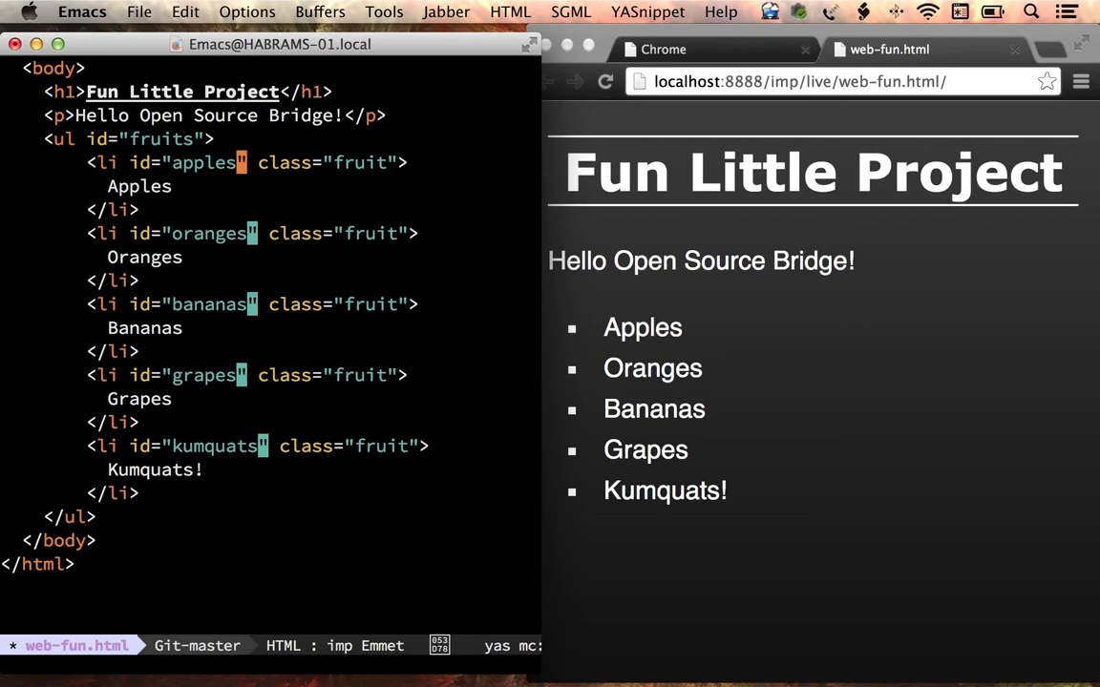
type("item-")
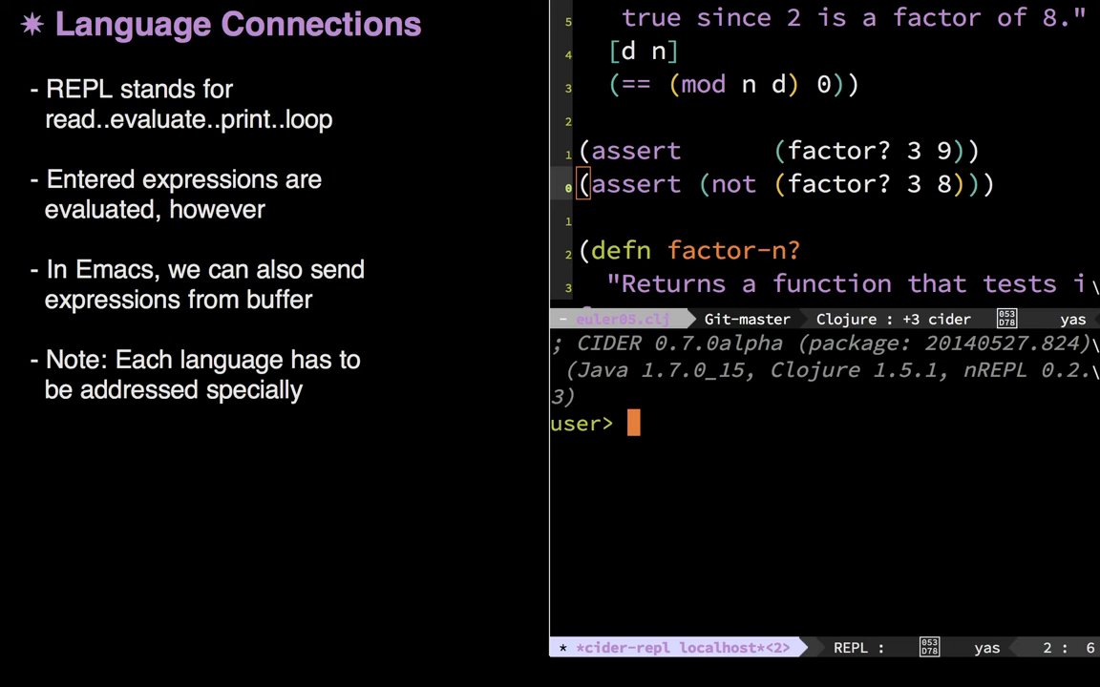
Evaluate 42 in the Clojure REPL, then start a (Math/sqrt) expression.
type("42")
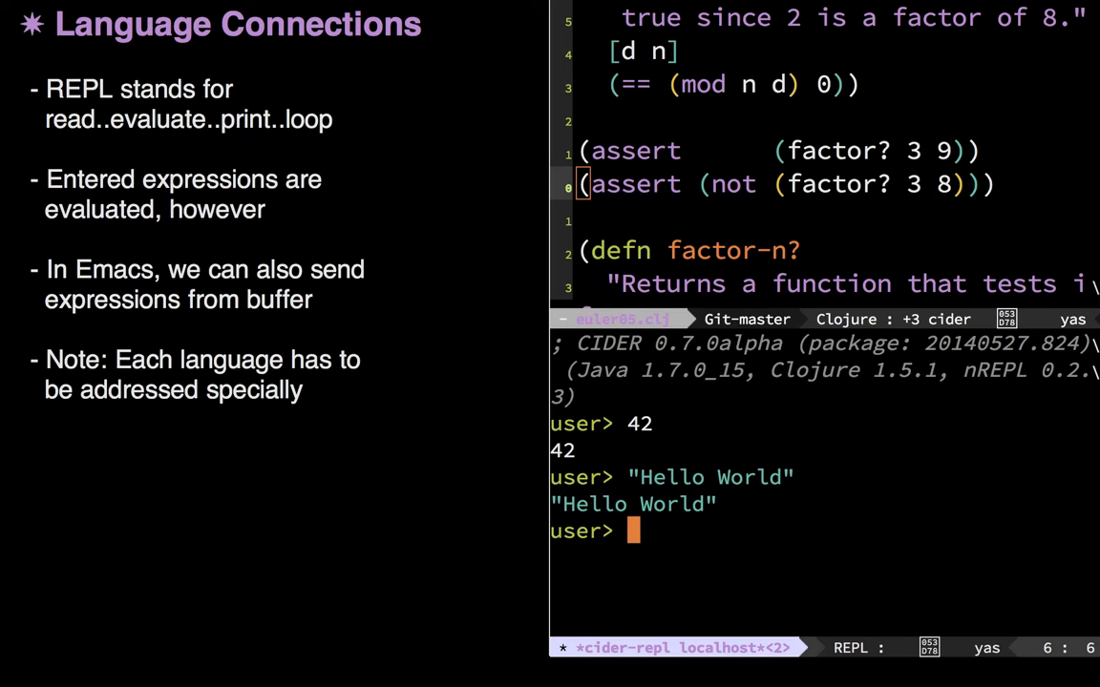
type("(Math/sqrt")
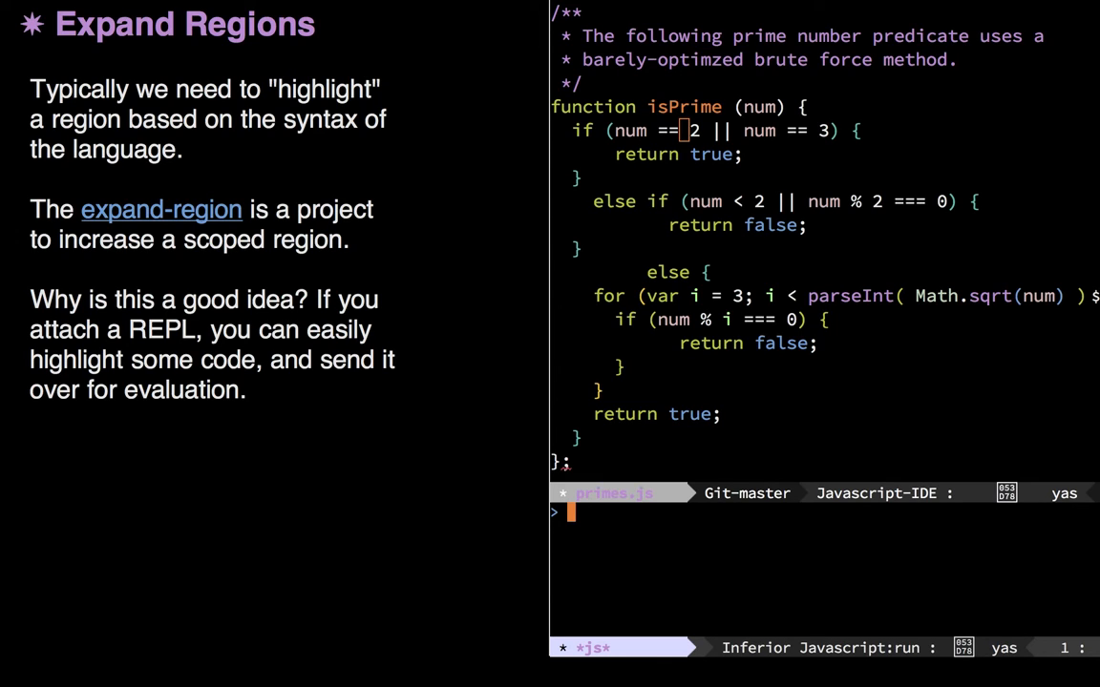
Evaluate 42 / 2, "Hello" and console.log("Hello"); in the *js* REPL.
type("4")
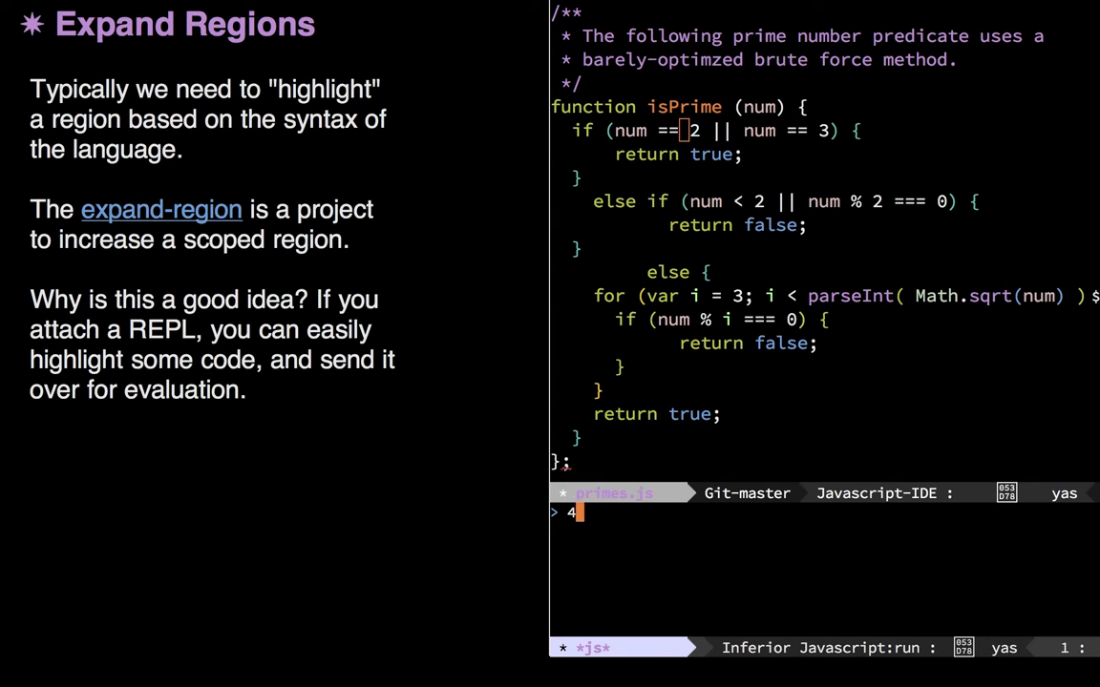
type("2 / 2;")
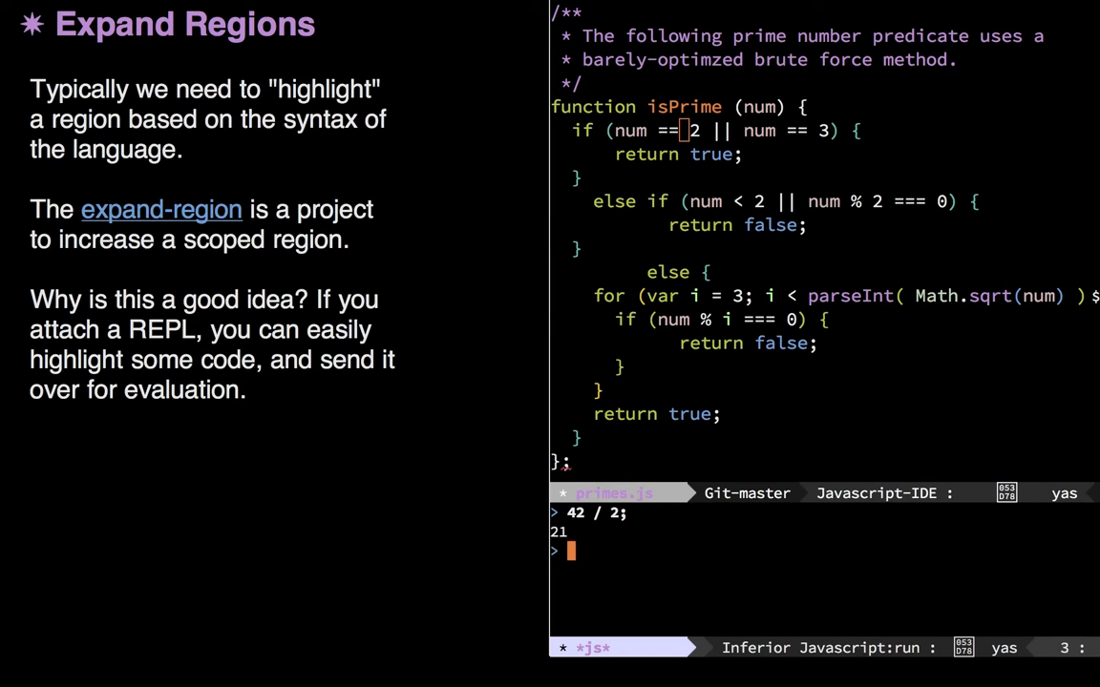
type("\"Hello")
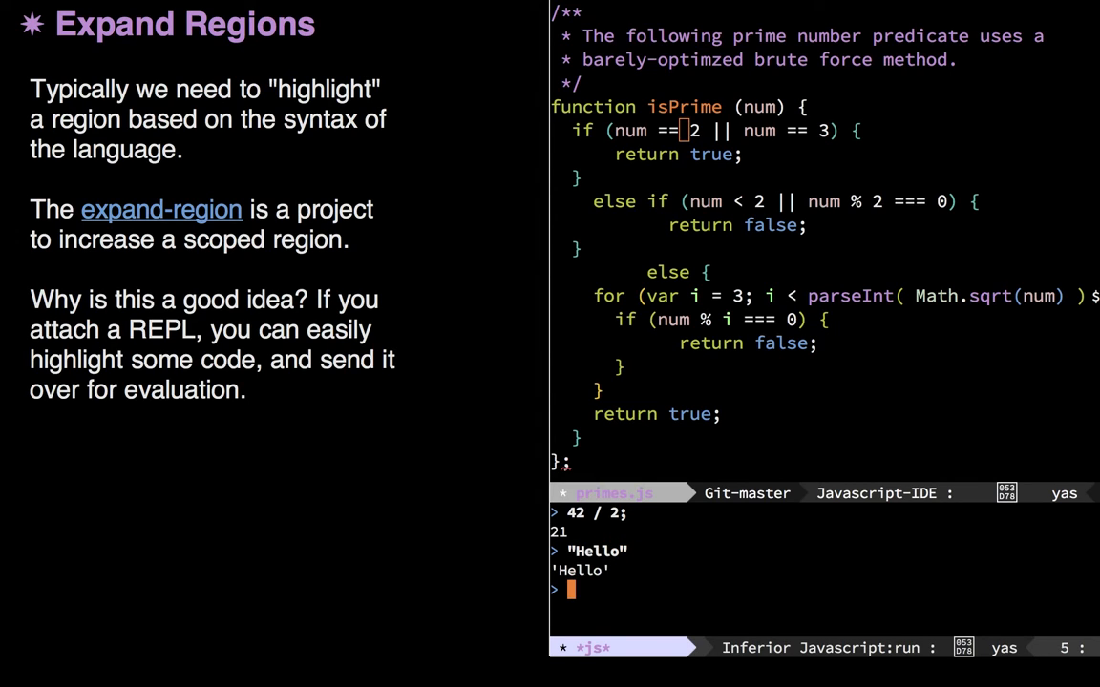
type("console.log(")
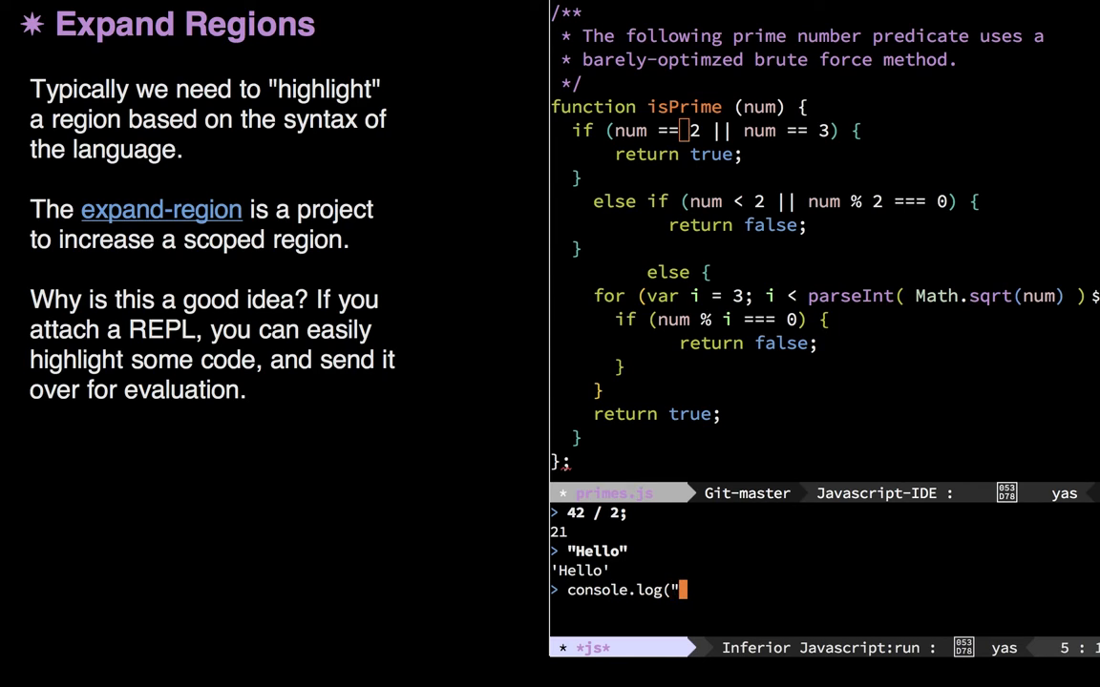
type("Hel")
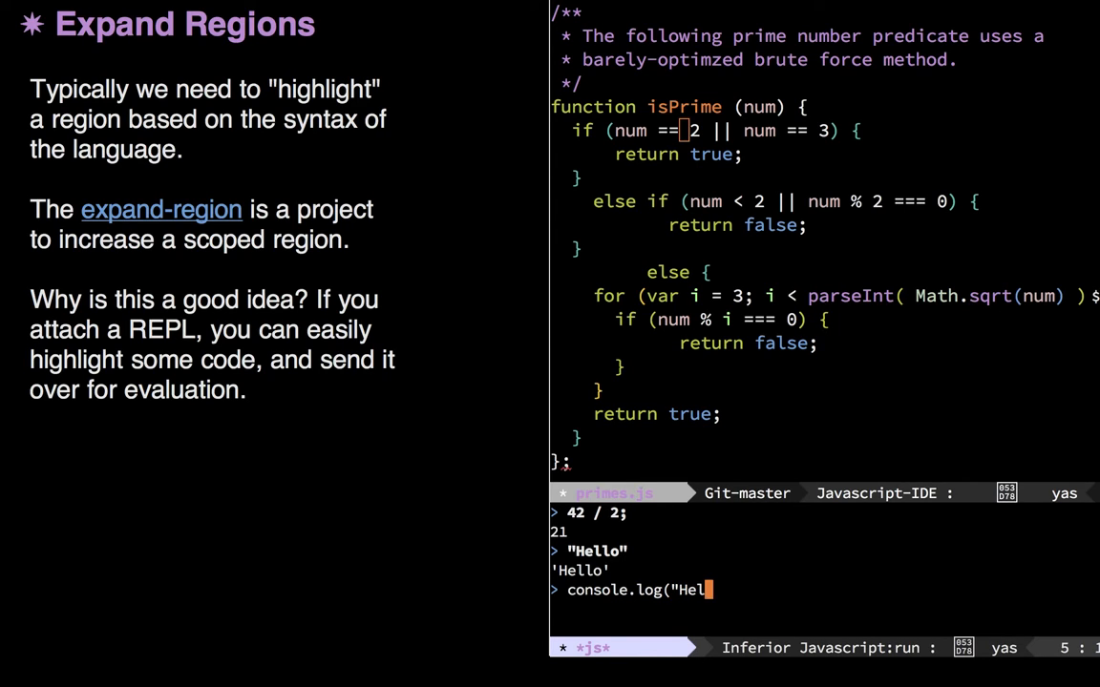
type("lo\");")
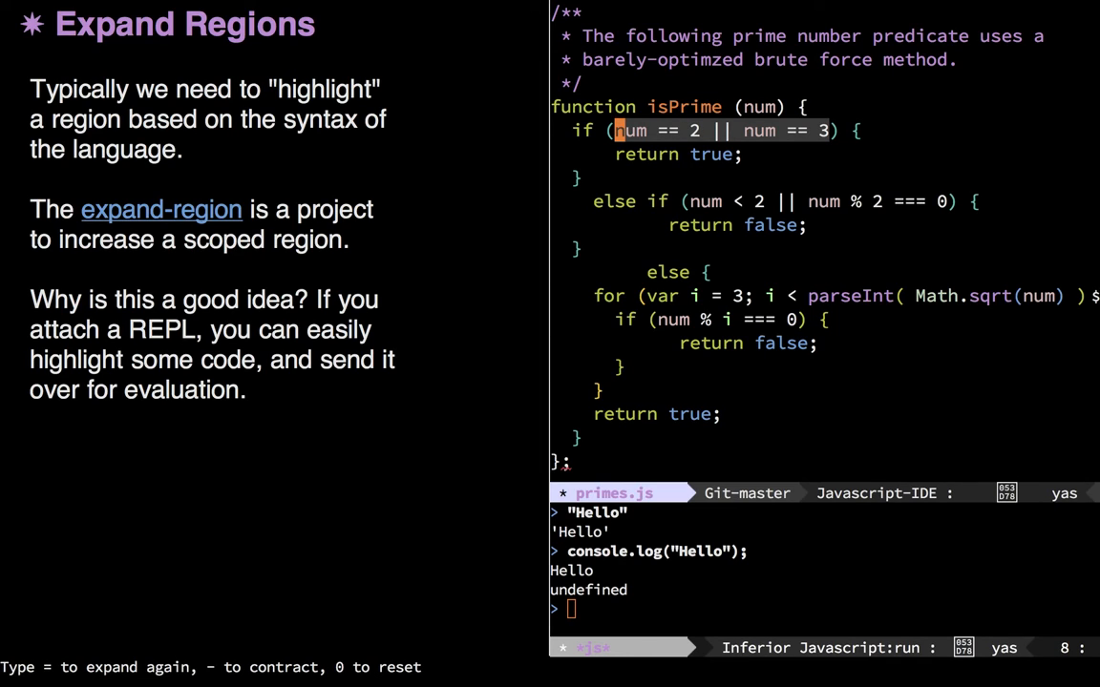
Expand the region outward over the num == 2 || num == 3 condition.
key("=")
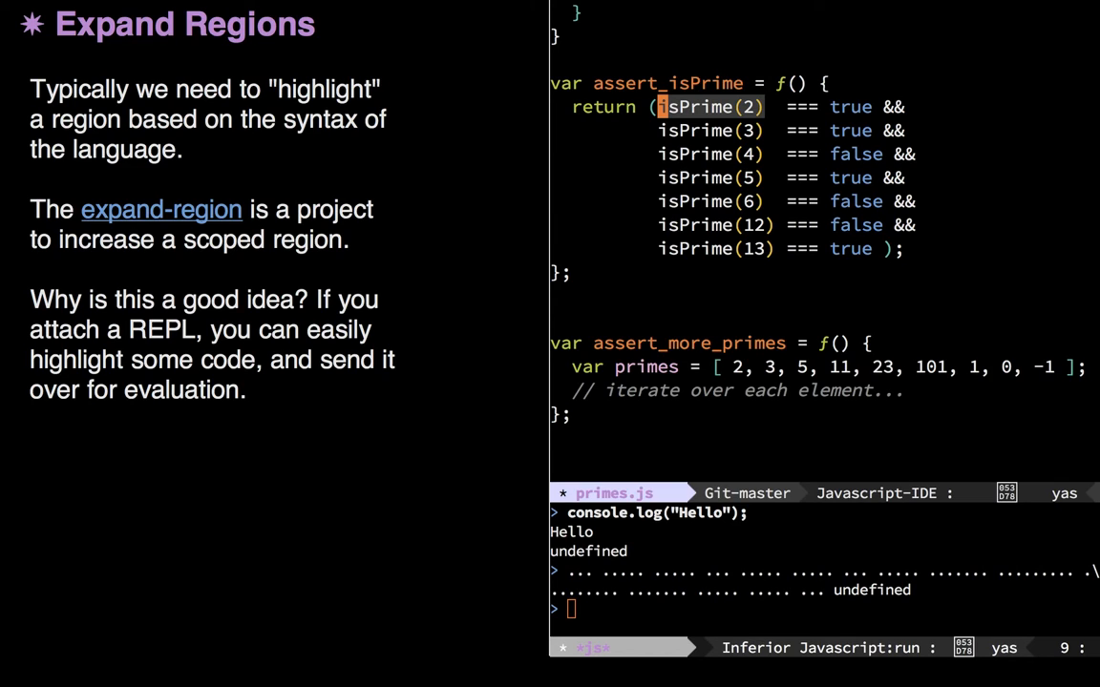
Send the selected assert_isPrime function to the inferior JavaScript REPL.
key("Return")
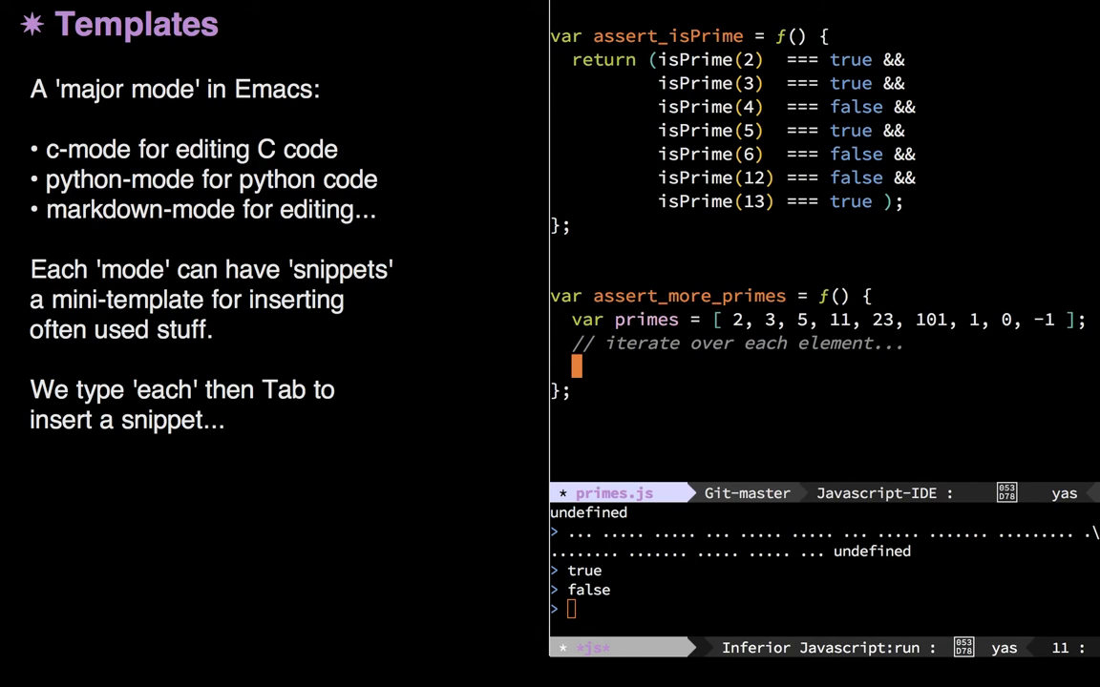
Type 'each' on the blank line below the iterate-over-each-element comment.
type("each")
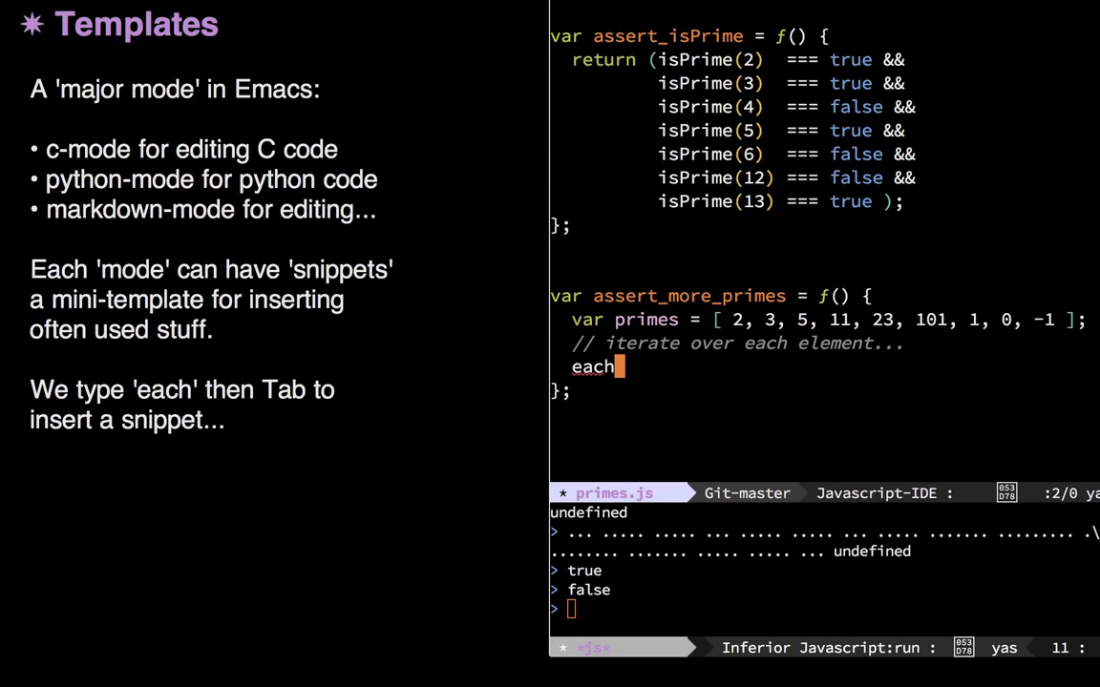
Expand the each snippet into a primes.each(ƒ(p) { ... }) loop.
key("Tab")
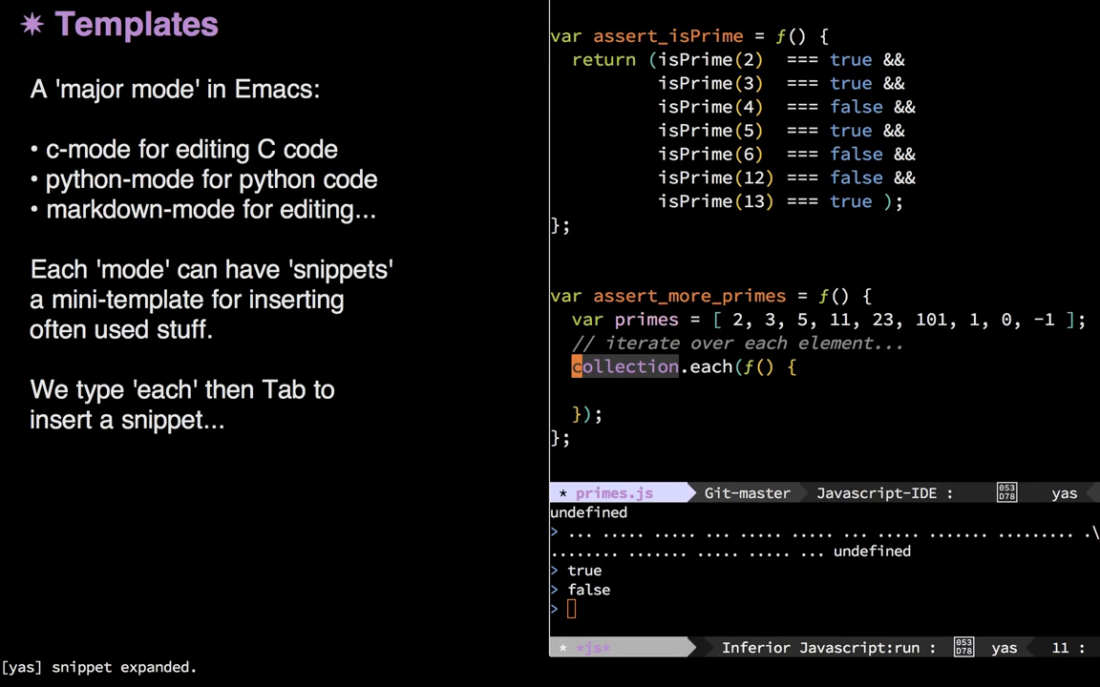
type("primte")
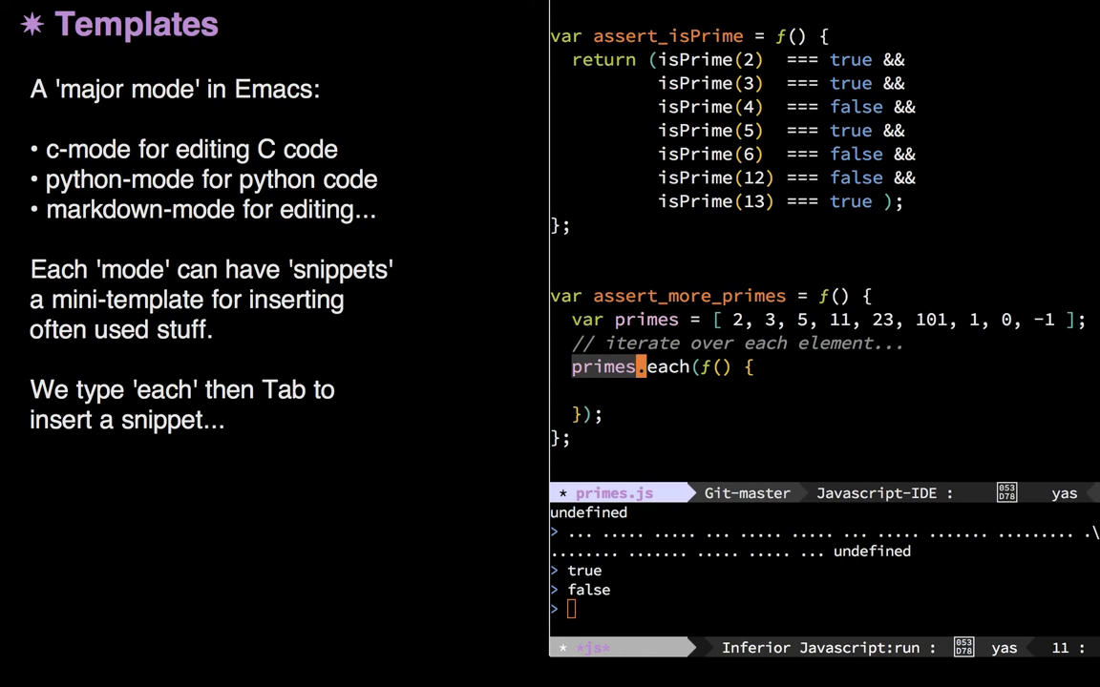
key("tab")
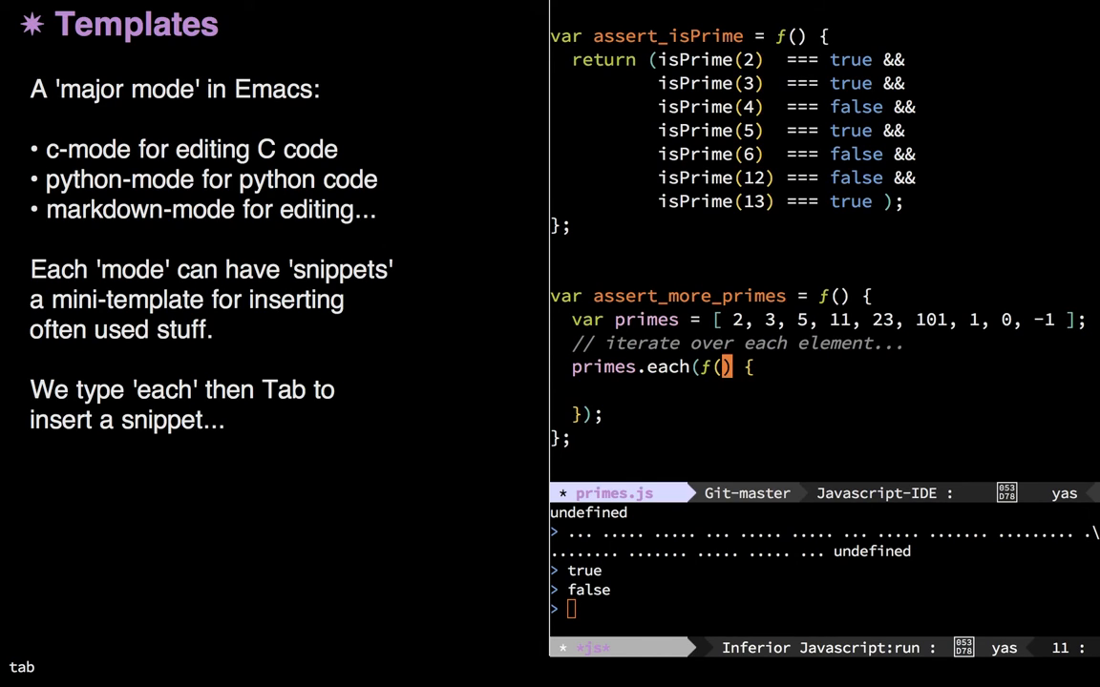
type("p")
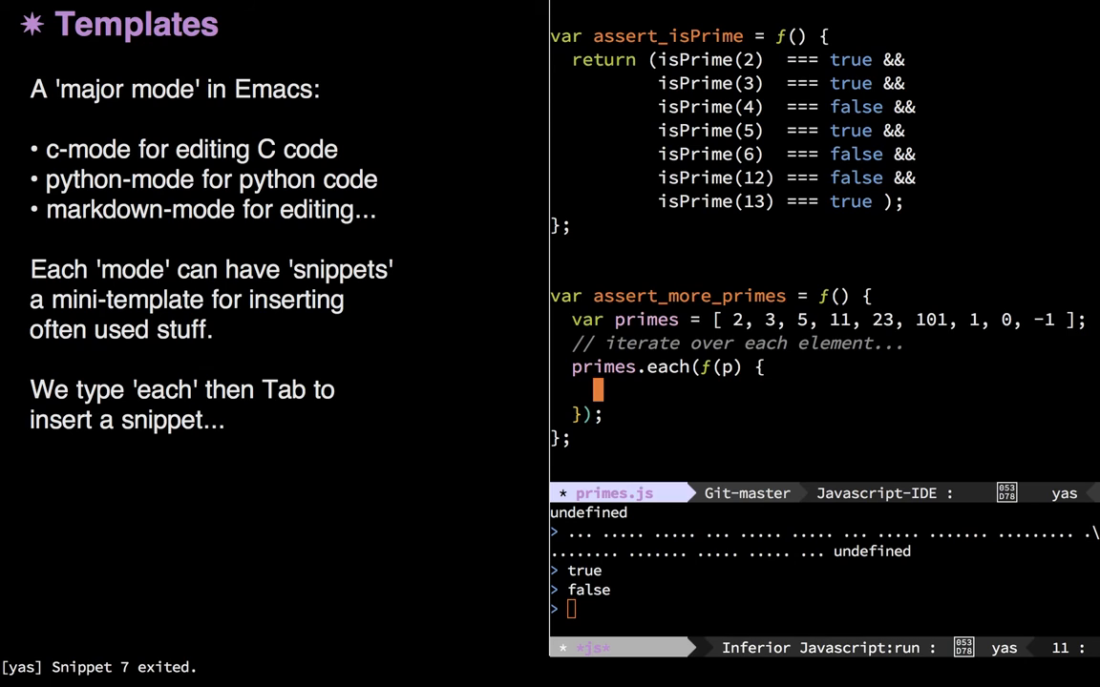
Fill the loop body with isPrime(p) // ... and show the each snippet definition.
type("isprime(p")
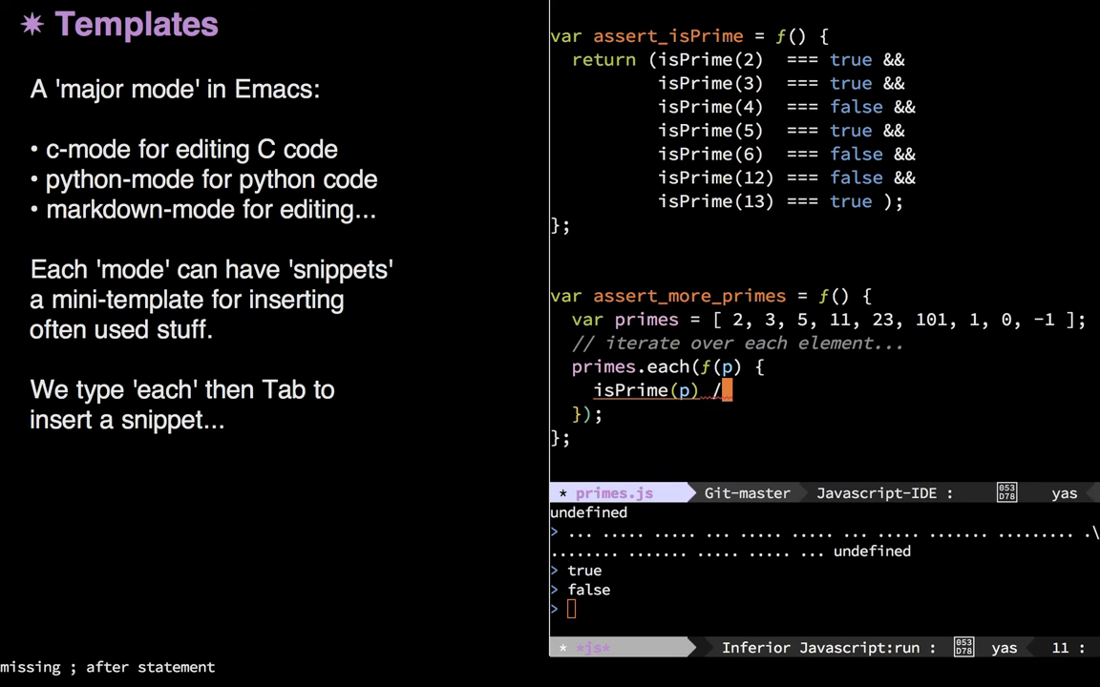
type("/ ...")
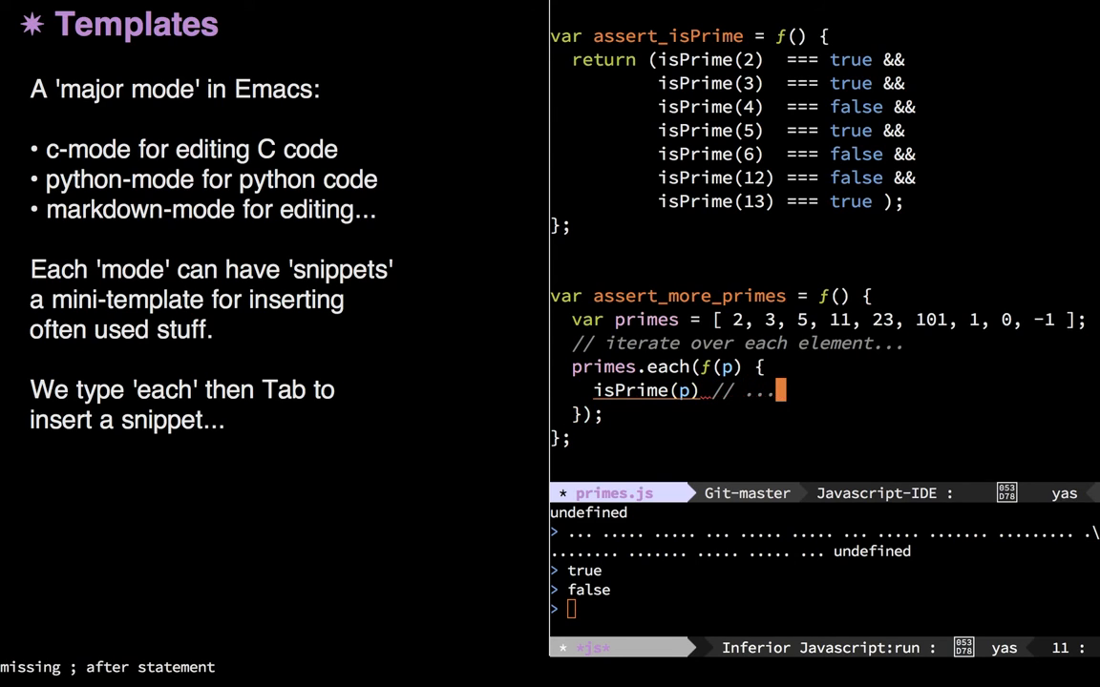
key("Tab")
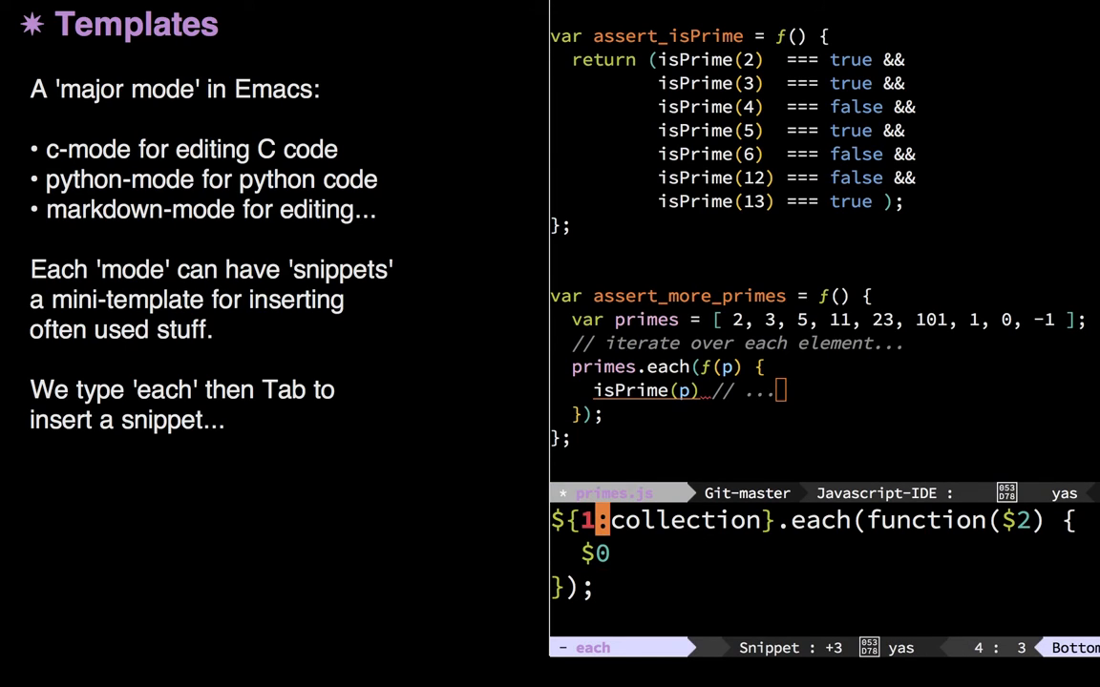
Open some-notes.org beside the Org Mode slide.
key("Tab")
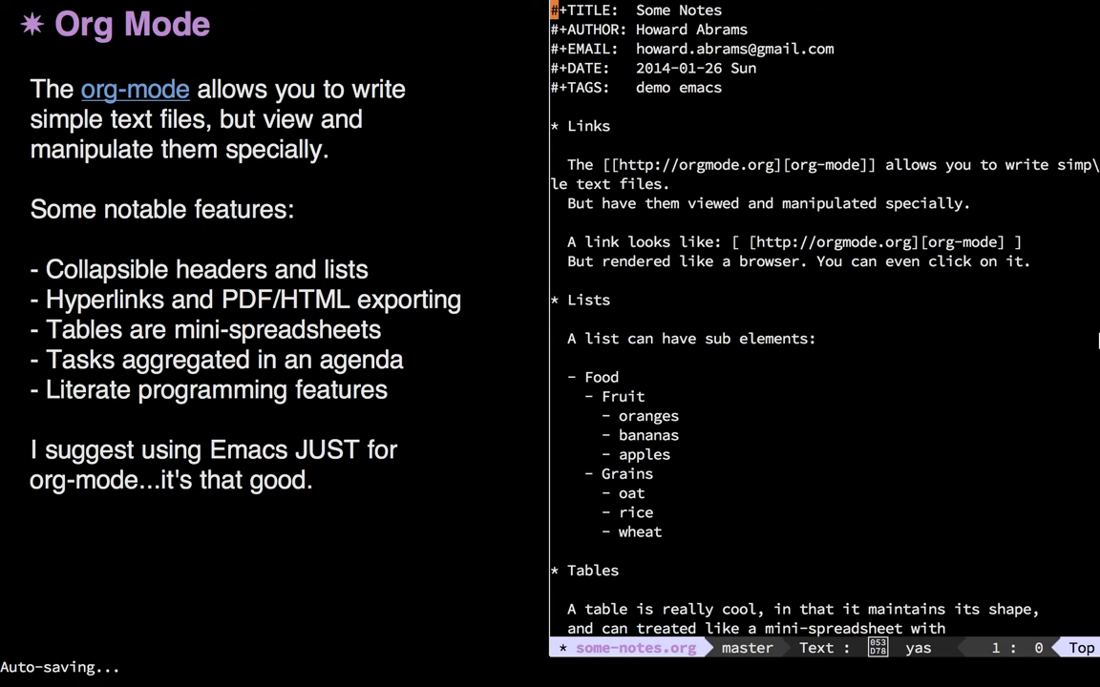
Fold the notes to headings and add an empty row to the Age/Email/Name table.
key("ctrl+space")
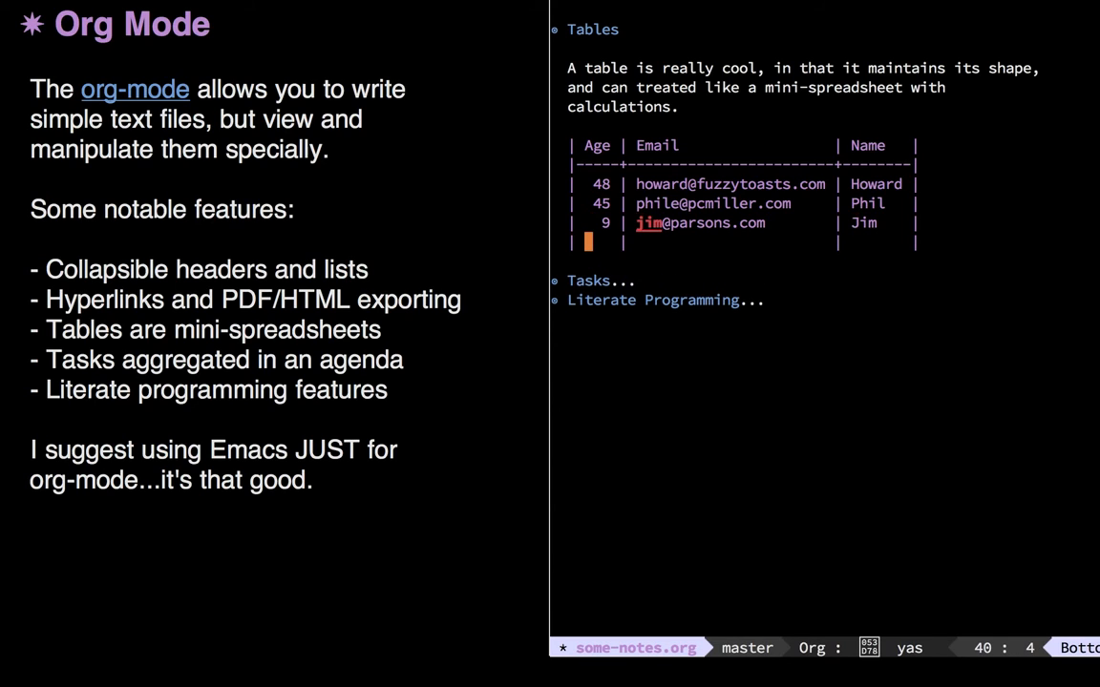
type("202")
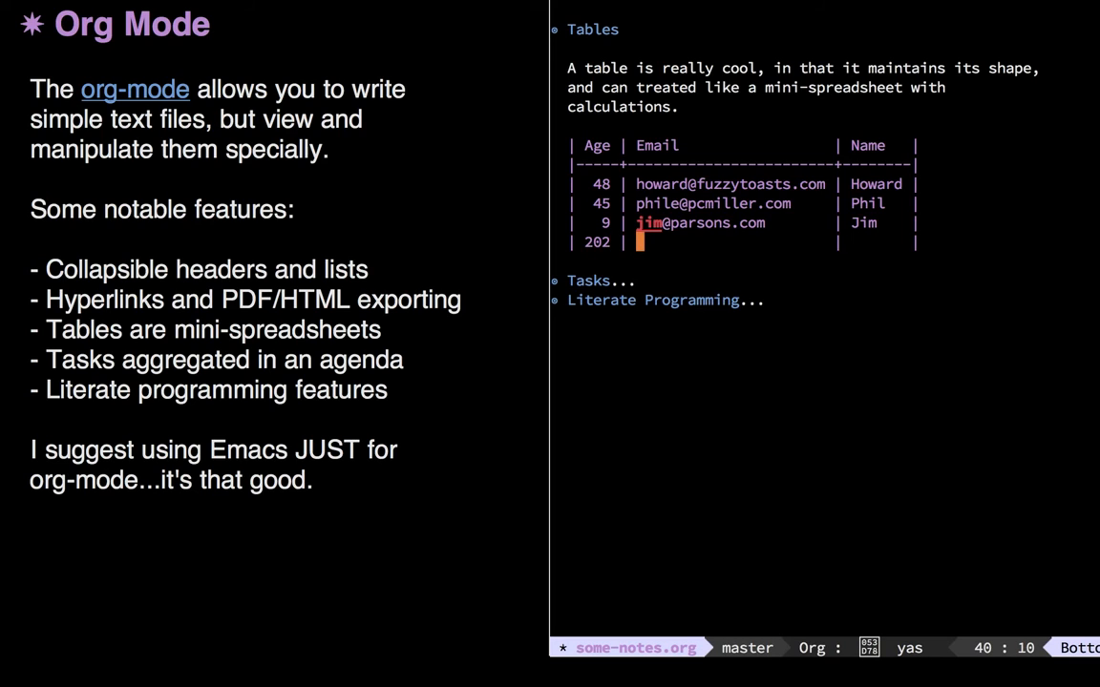
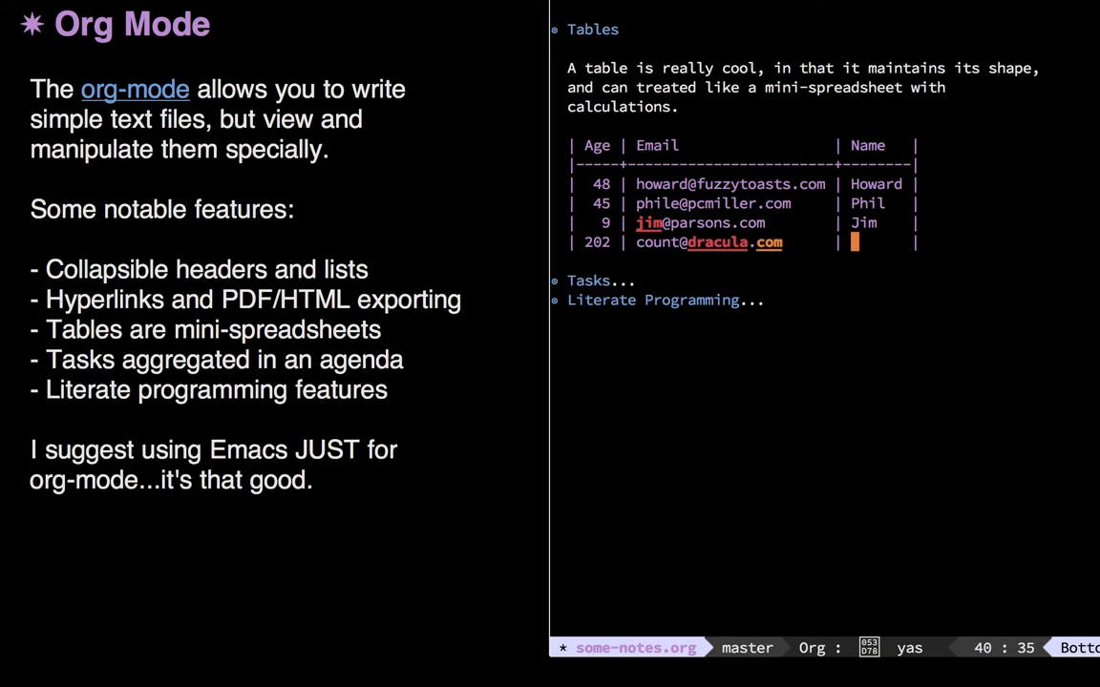
type("The")
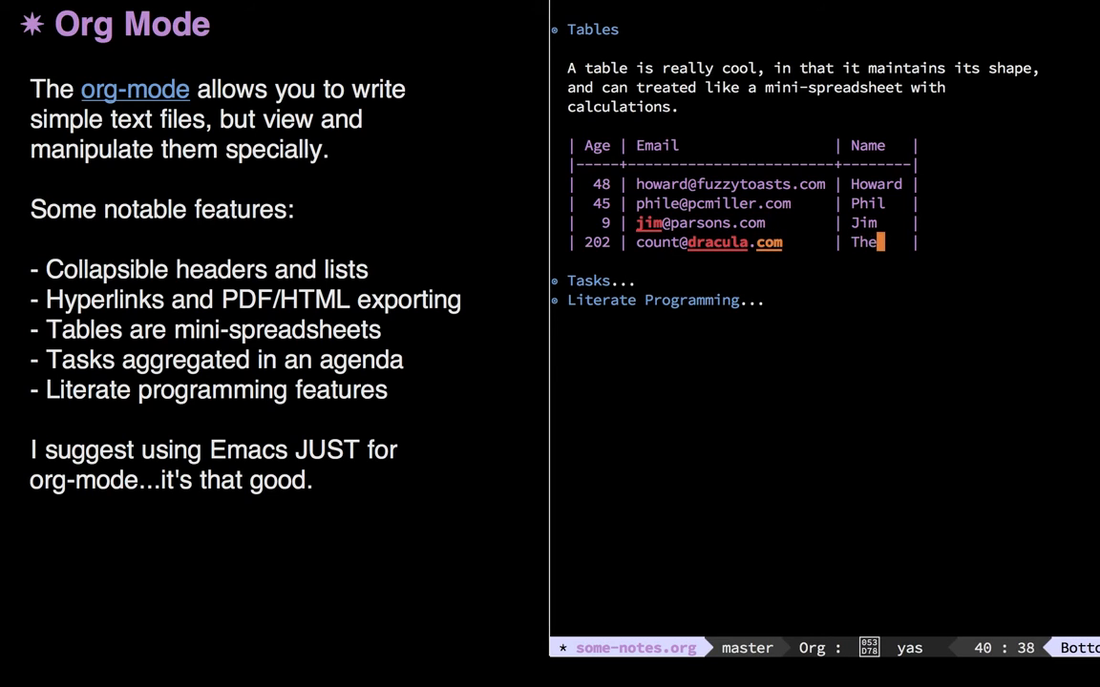
type("Count")
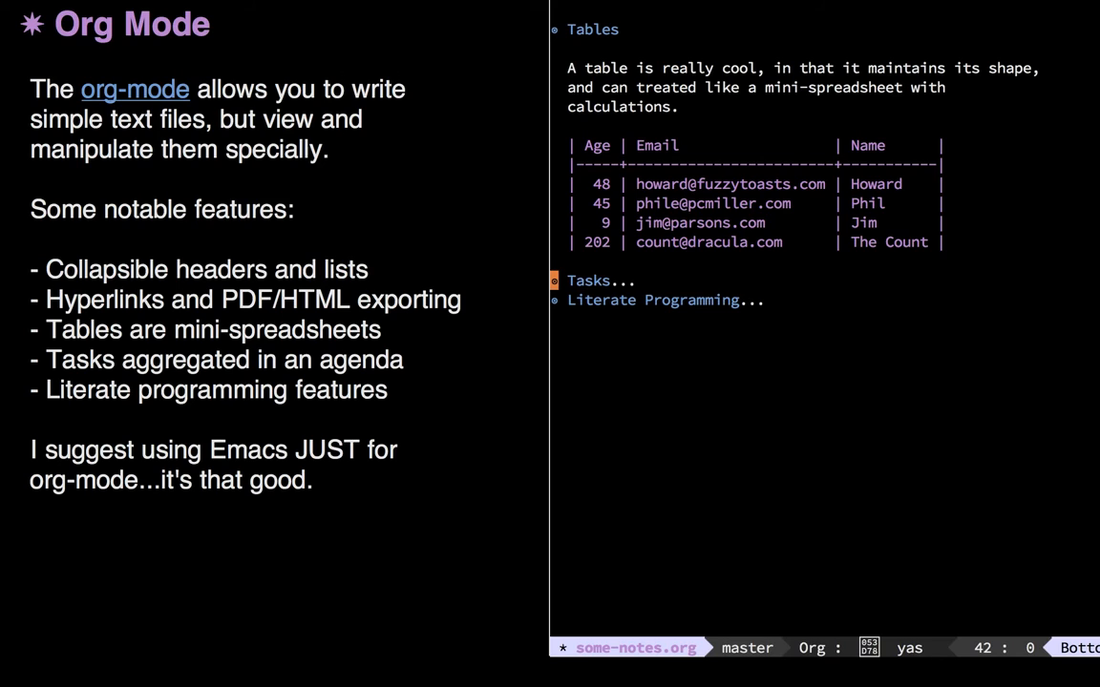
Unfold Tasks, mark the presentation tasks DONE and record a closing note.
left_click(589, 280)
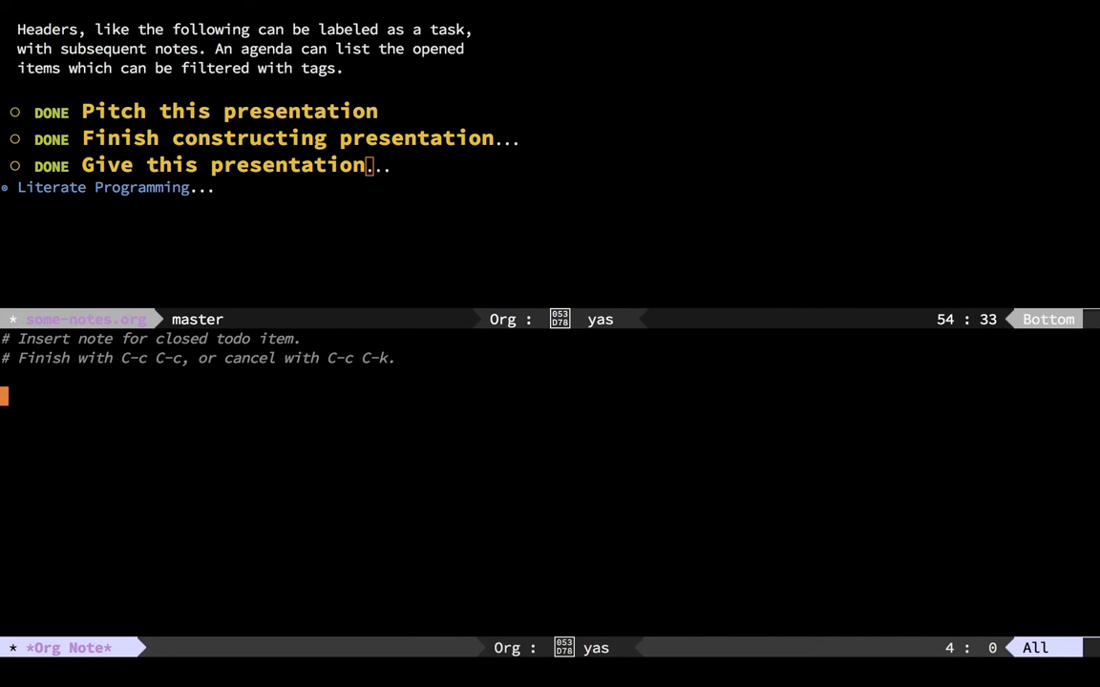
type("This time I")
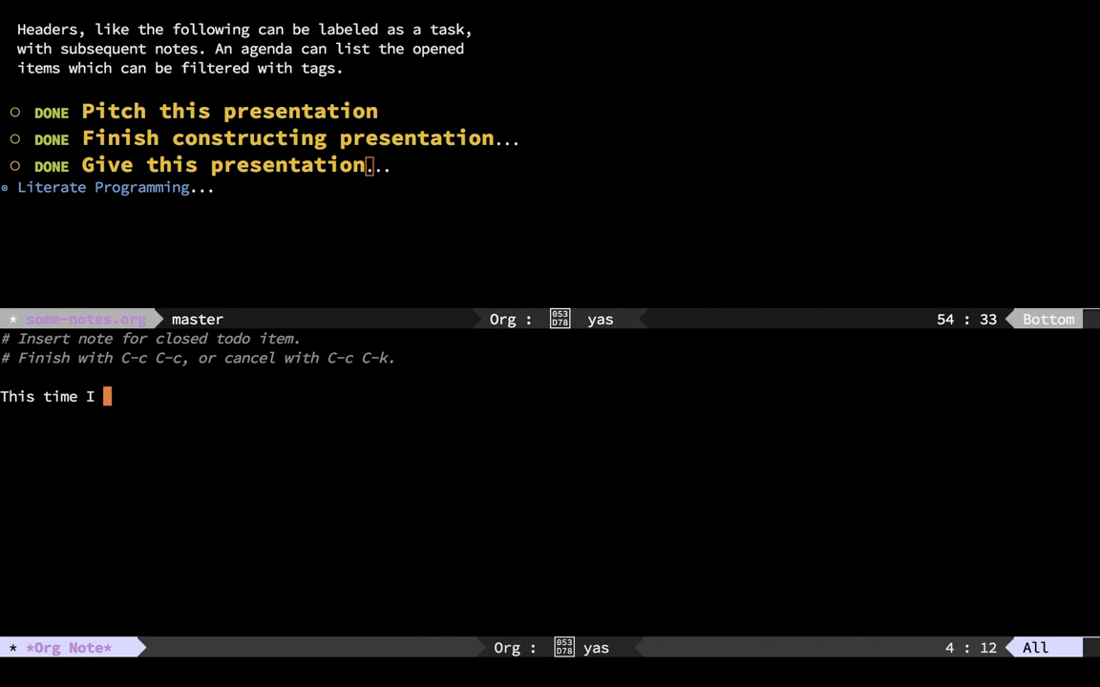
type("recorde")
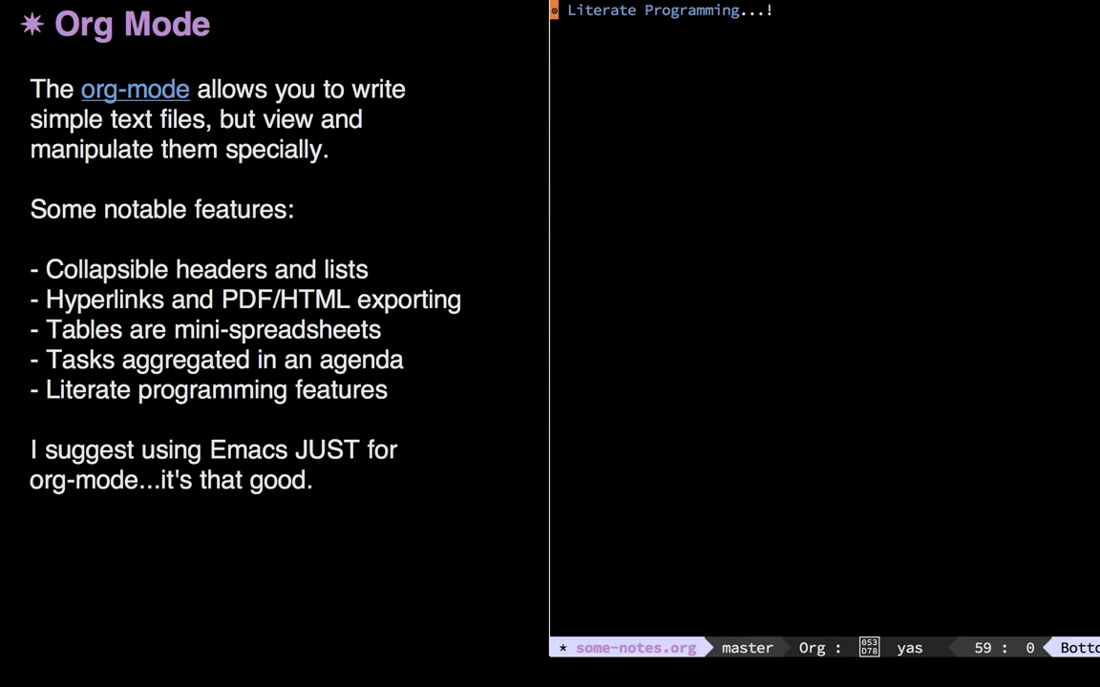
Expand the Literate Programming section and evaluate its shell command code block.
key("TAB")
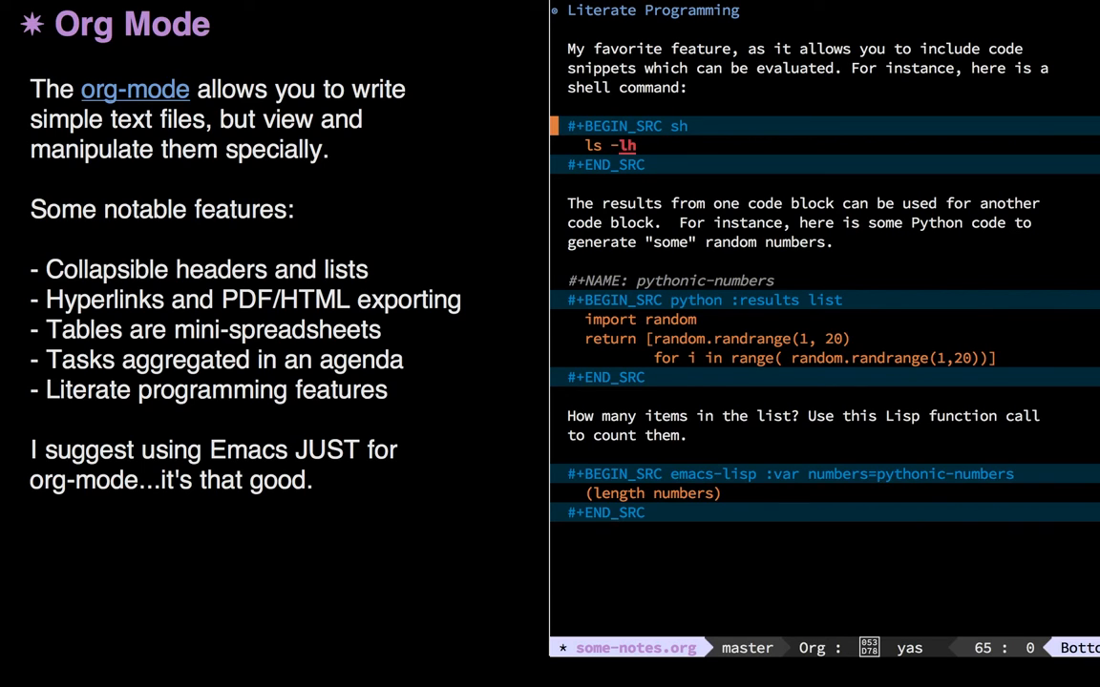
key("down")
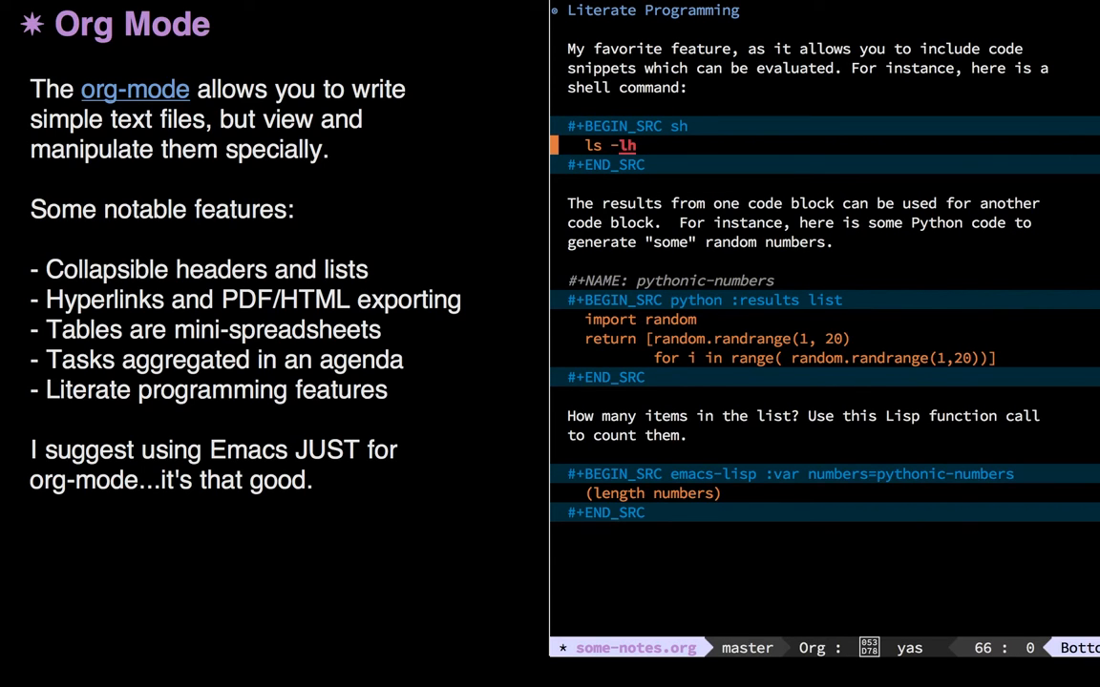
key("C-c C-c")
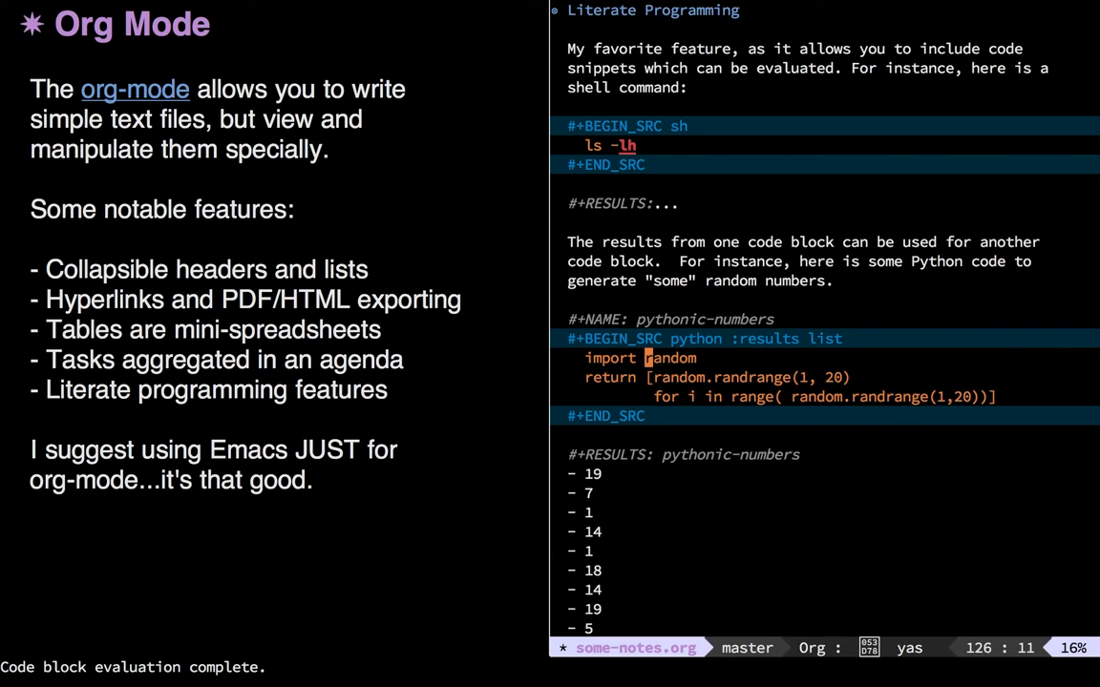
Scroll past the fourteen pythonic-numbers results to the emacs-lisp counting block.
scroll("down", 3)
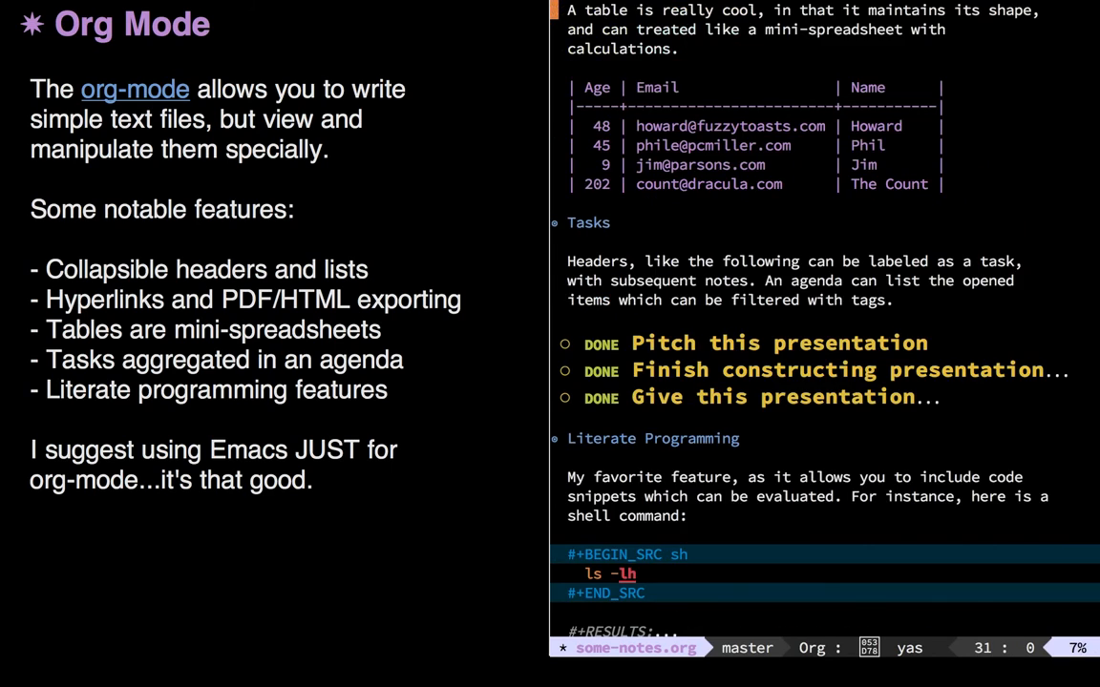
scroll("down", 3)
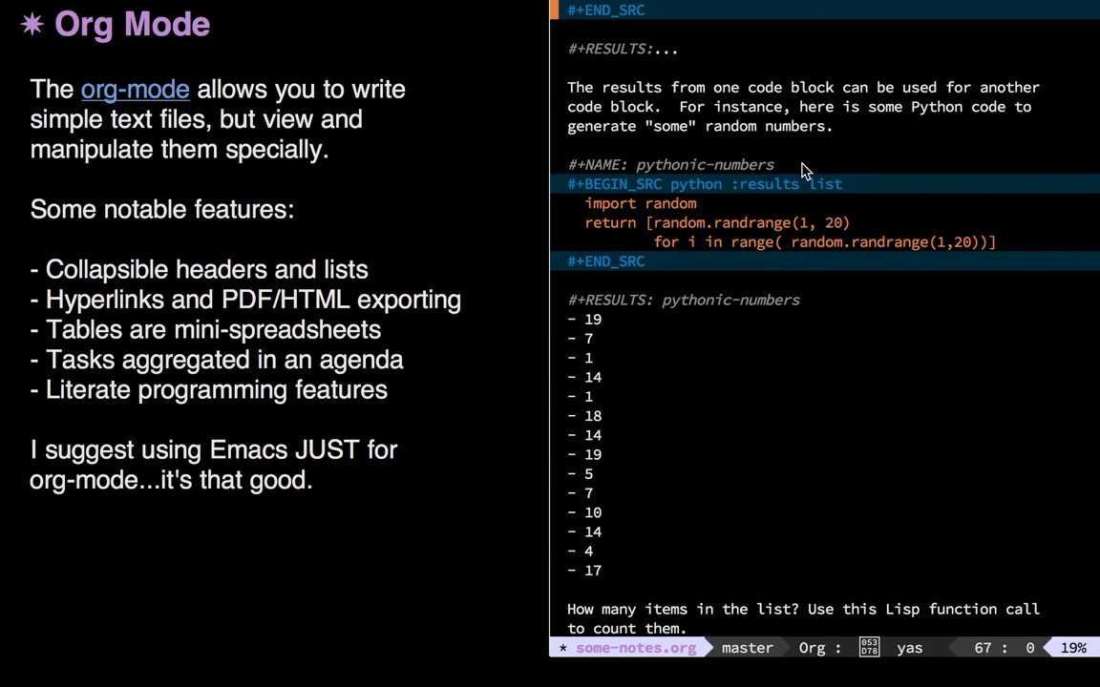
mouse_move(848, 182)
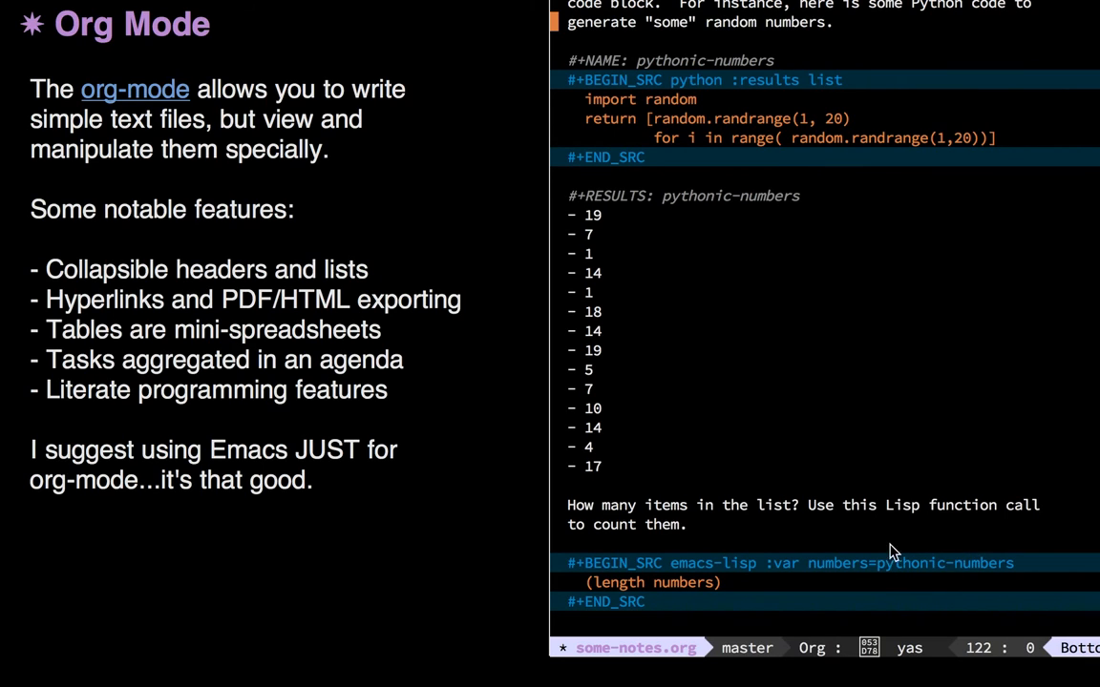
mouse_move(783, 590)
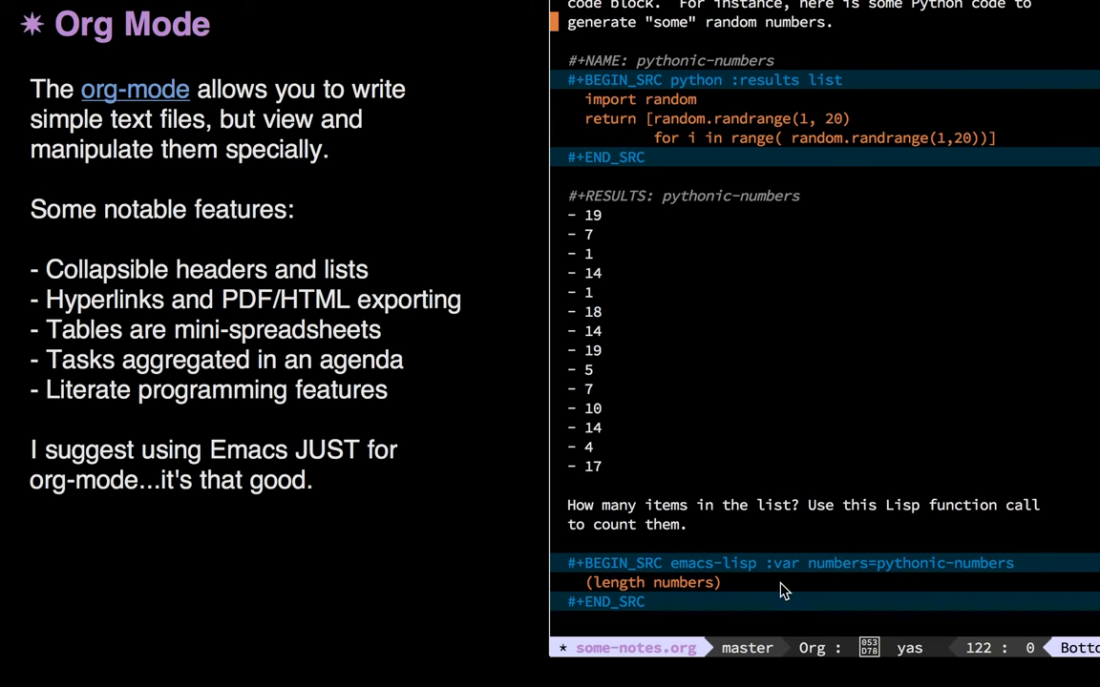
mouse_move(701, 570)
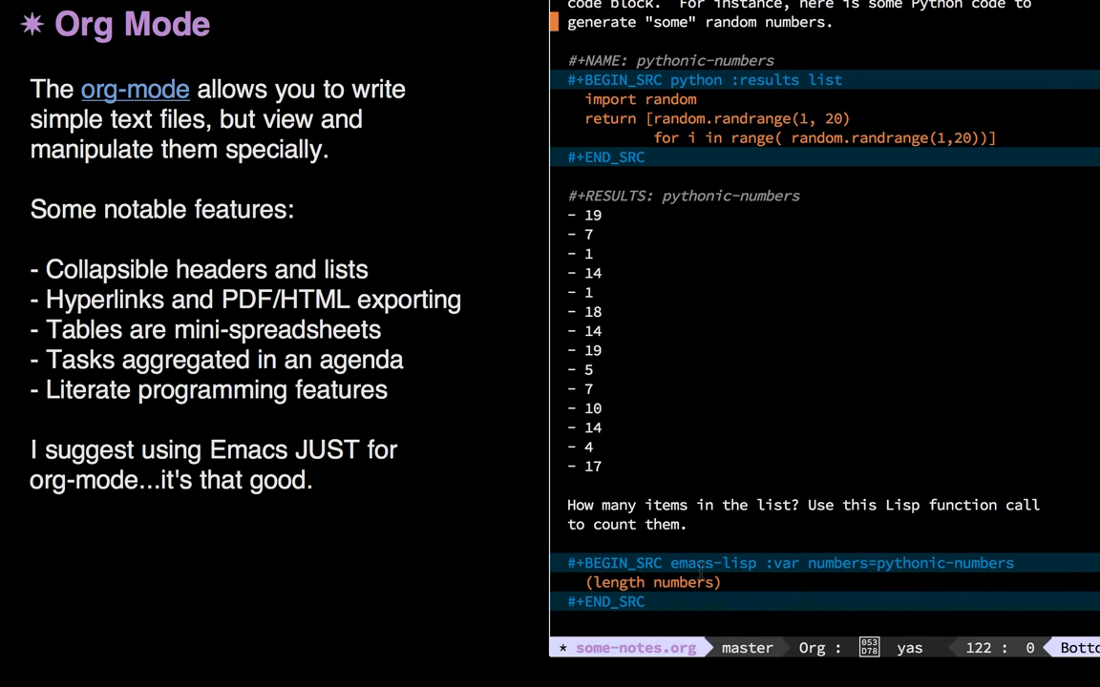
mouse_move(747, 588)
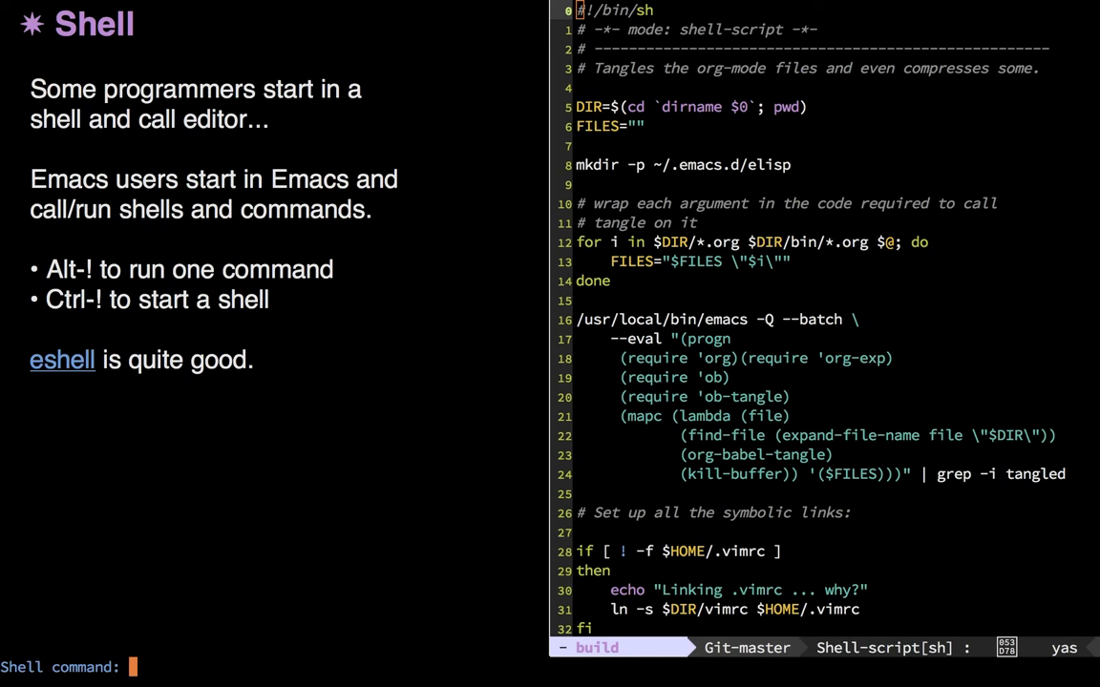
Run the shell command 'chmod a+x build' to make the build script executable.
type("chmod")
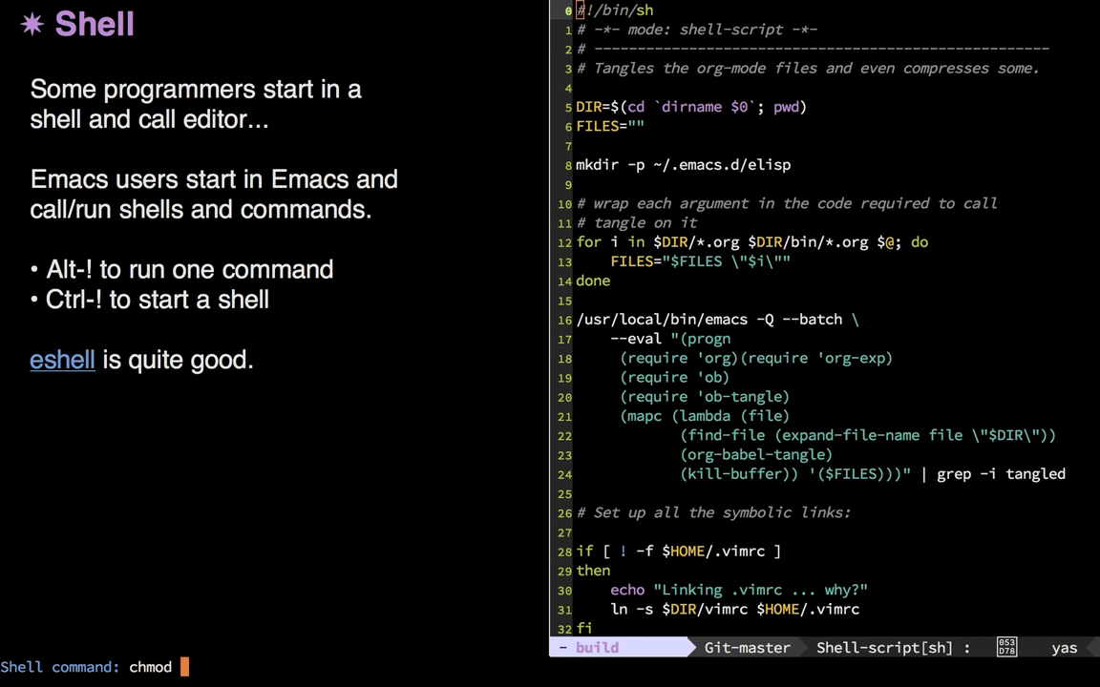
type("a+x build")
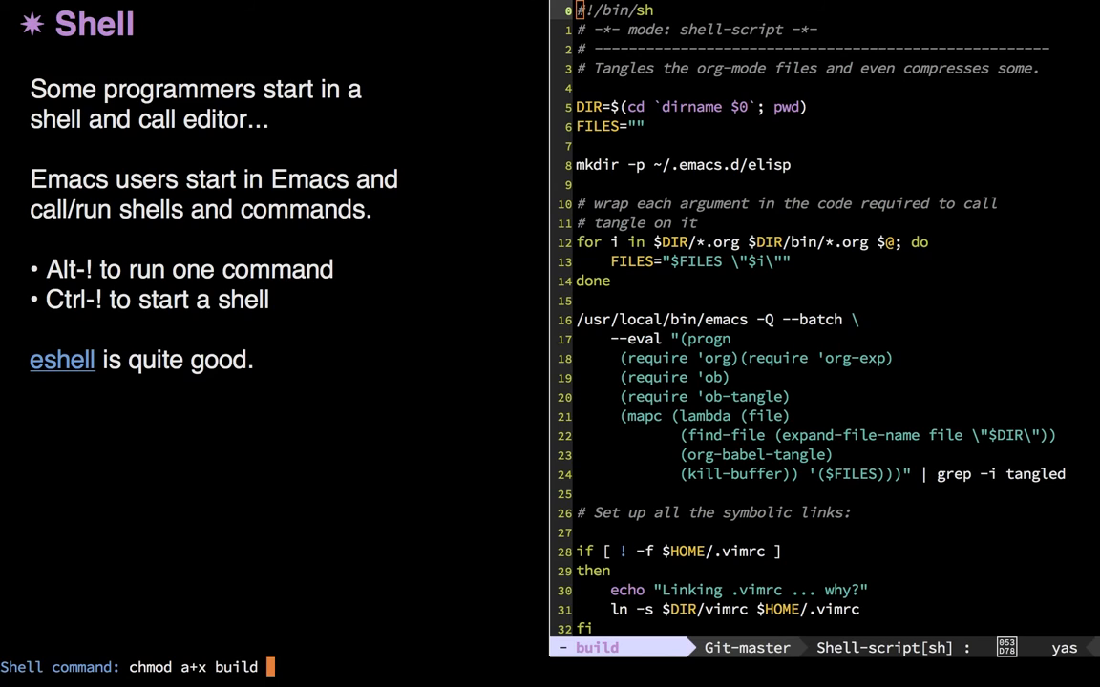
key("Return")
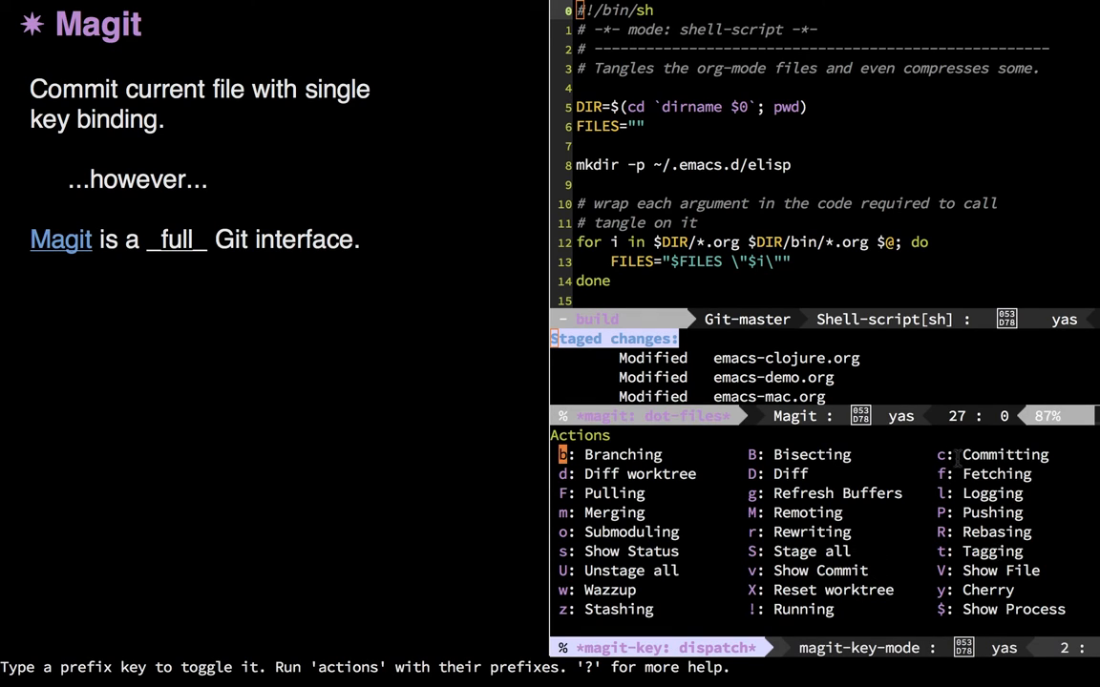
mouse_move(958, 497)
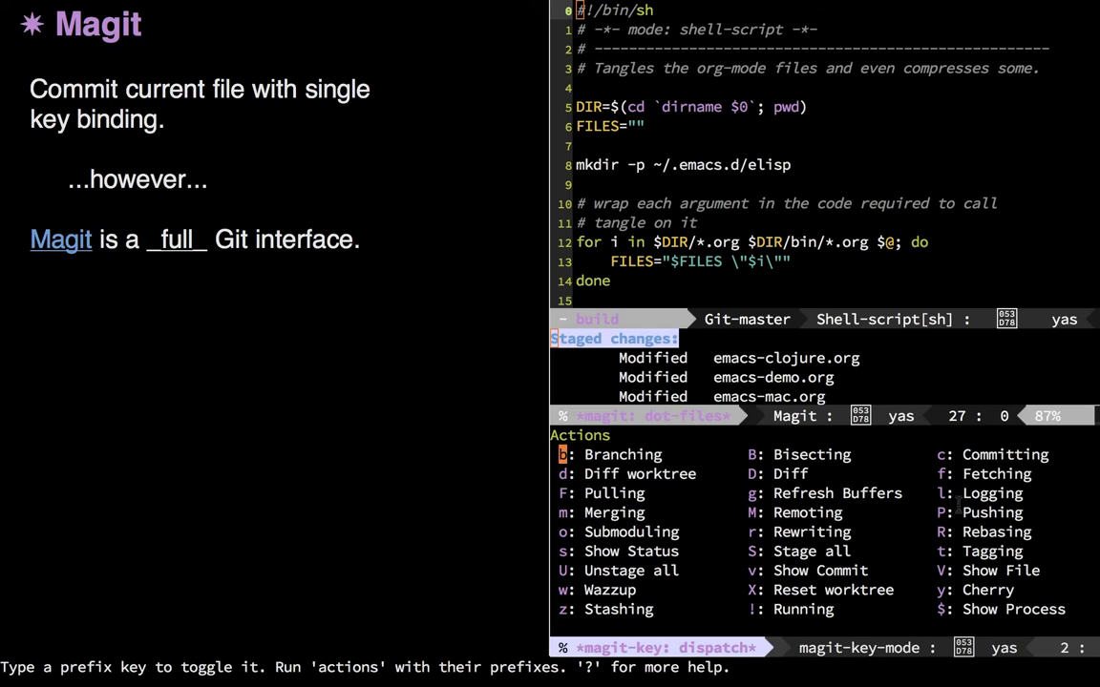
mouse_move(663, 493)
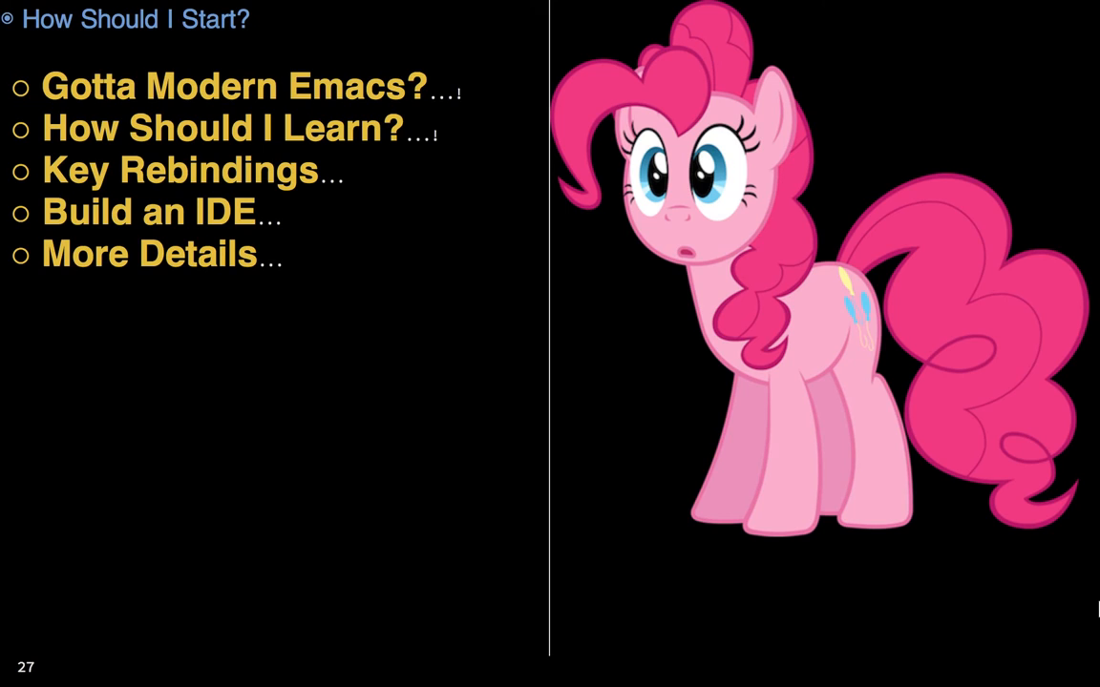
Advance the presentation to the 'How Should I Start?' slide.
key("right")
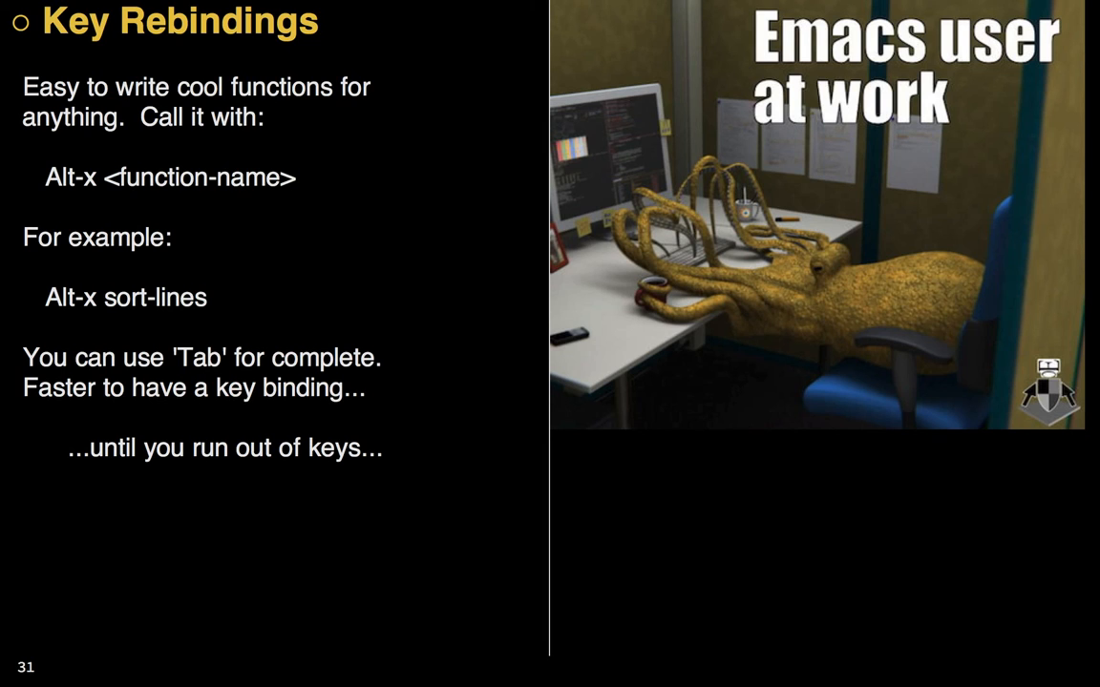
Advance from the Key Rebindings slide to the 'Get rid of Caps Lock' slide.
key("Right")
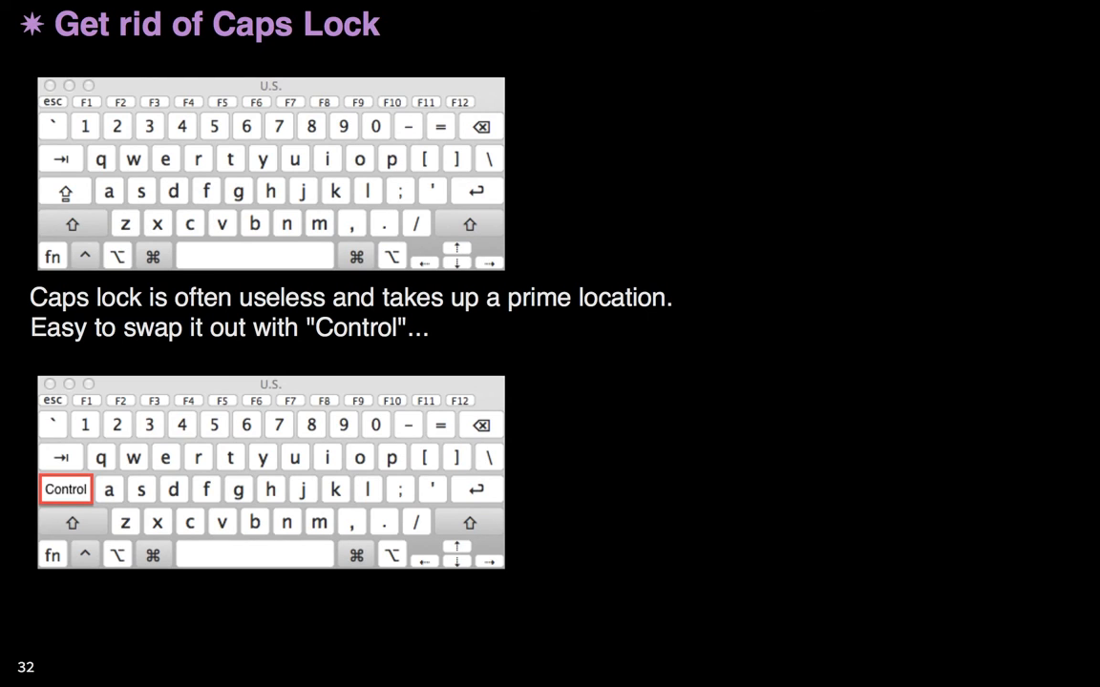
Advance through the two-handed key chords slide to 'Balancing the Control Key'.
key("Right")
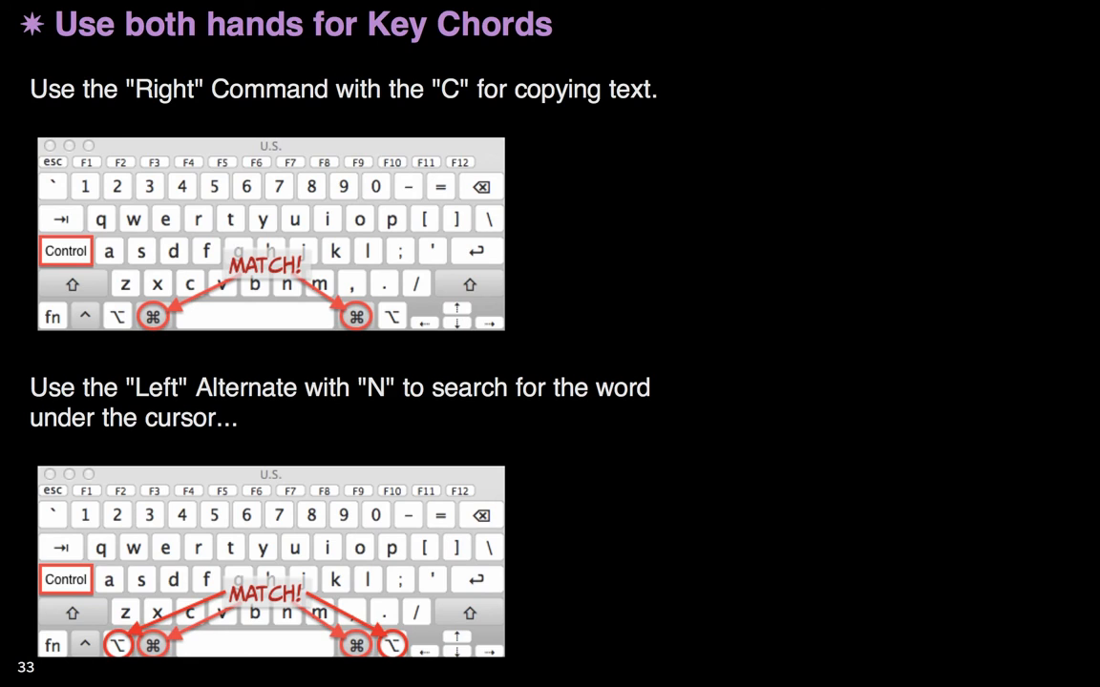
key("right")
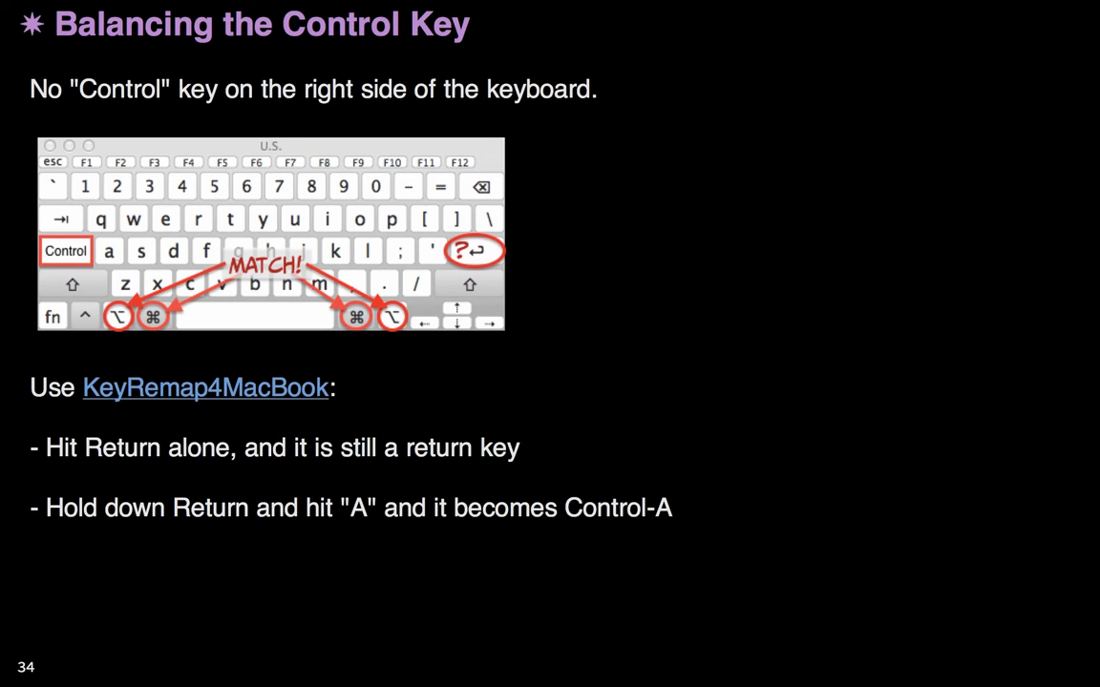